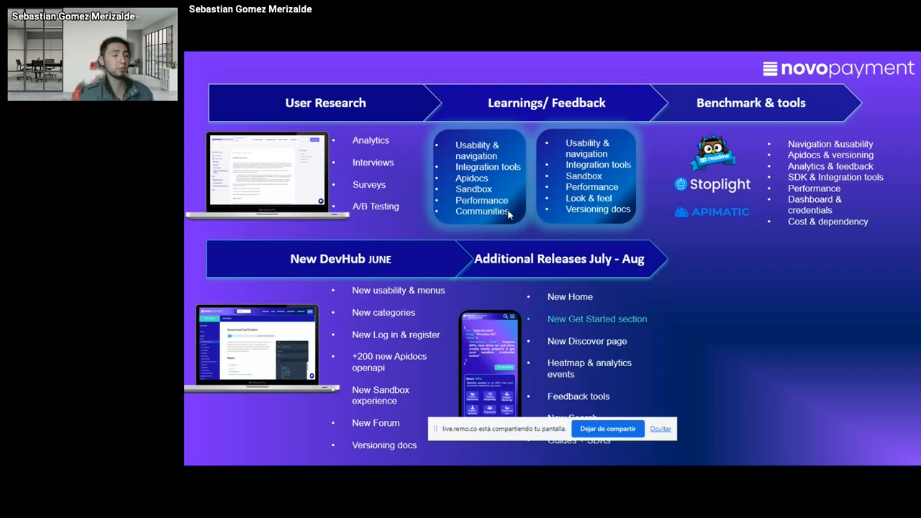
mouse_move(526, 230)
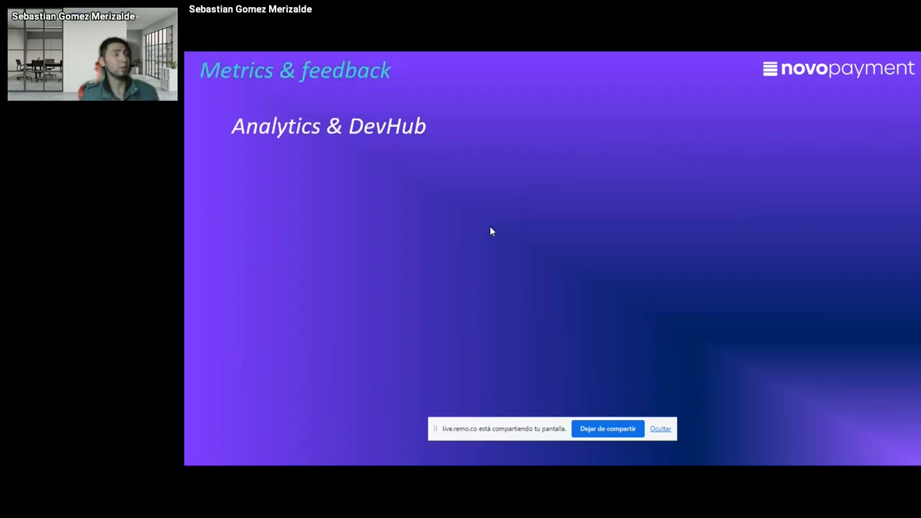
Step: Advance the slideshow to the Onboarding slide
key(Right)
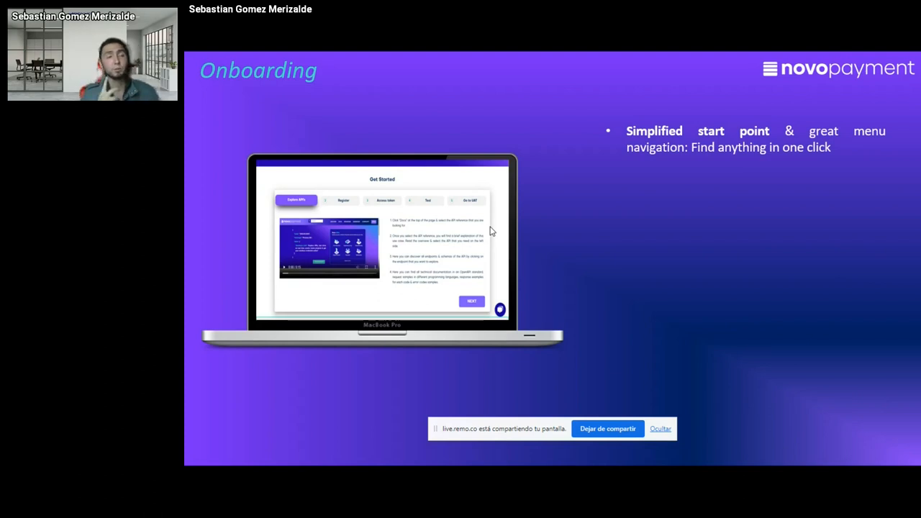
Step: Reveal the remaining Onboarding bullets, then switch to the browser with the Developer Hub home page
key(right)
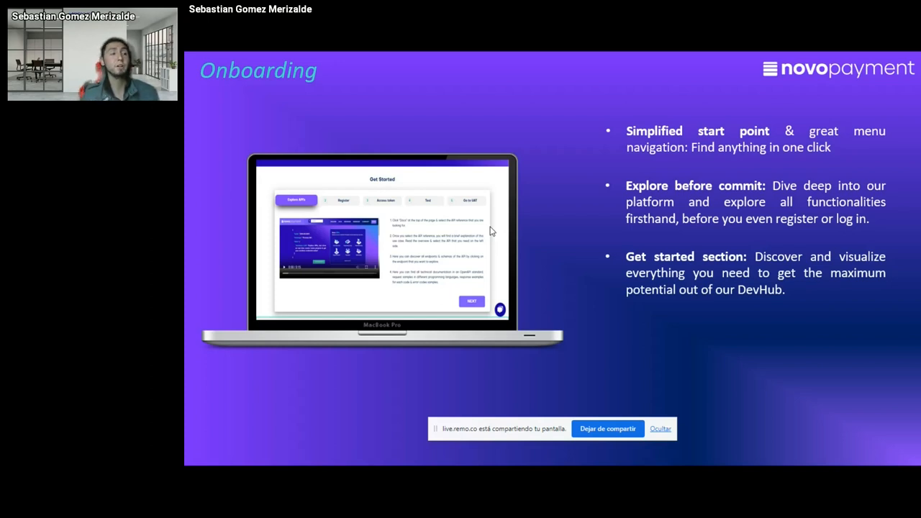
key(Right)
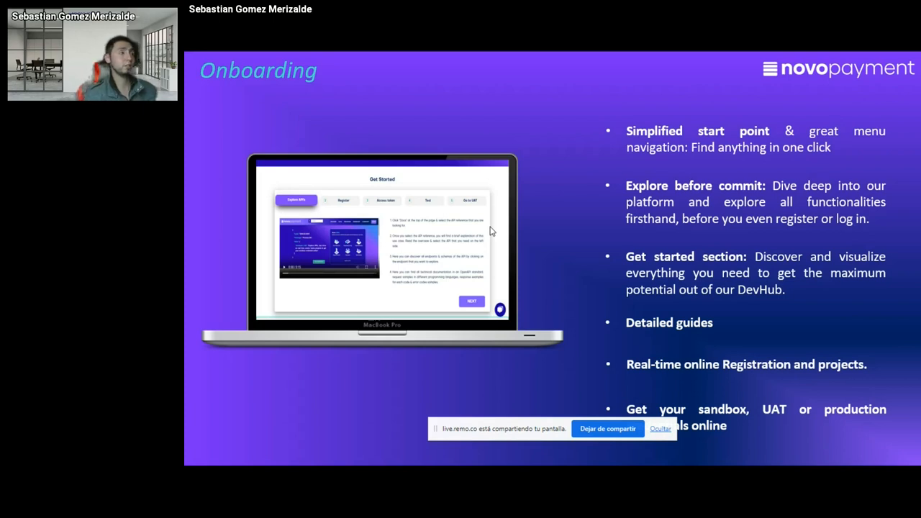
key(alt+tab)
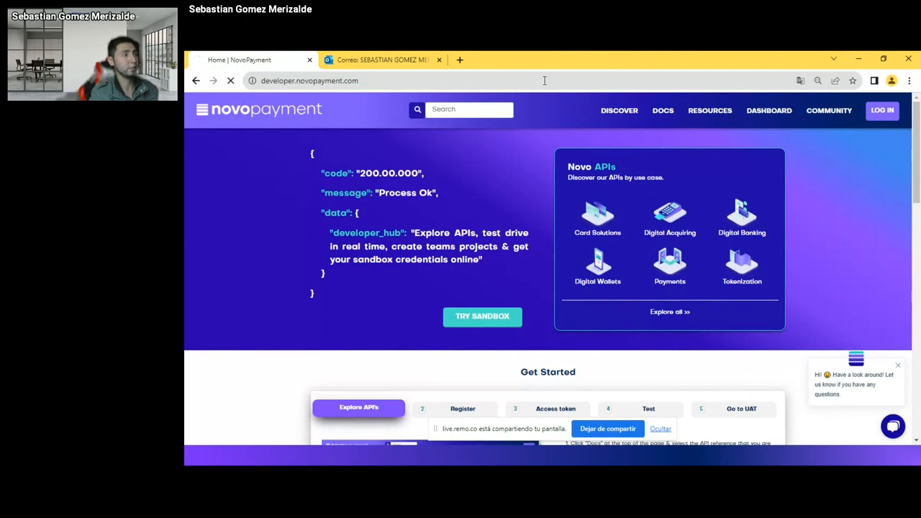
Step: Bring the Get Started walkthrough into view and advance it from Explore APIs to the Register step
click(800, 81)
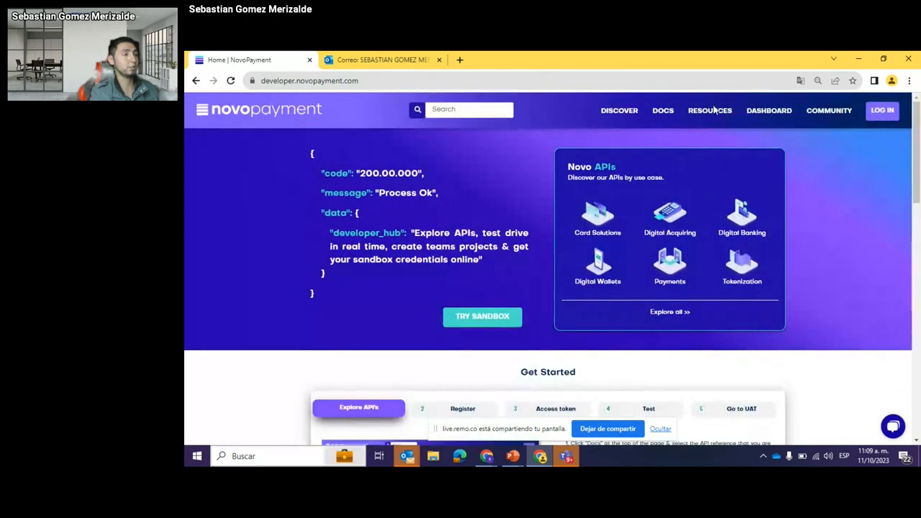
click(662, 110)
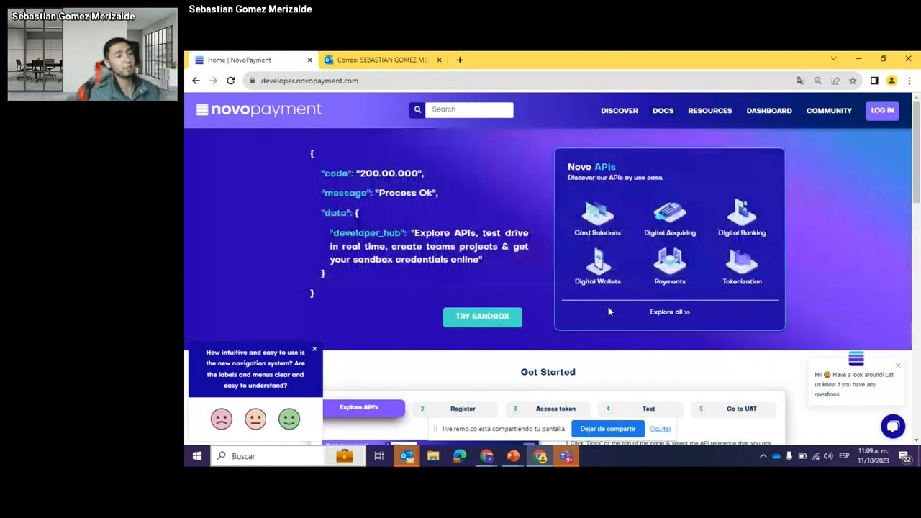
mouse_move(625, 247)
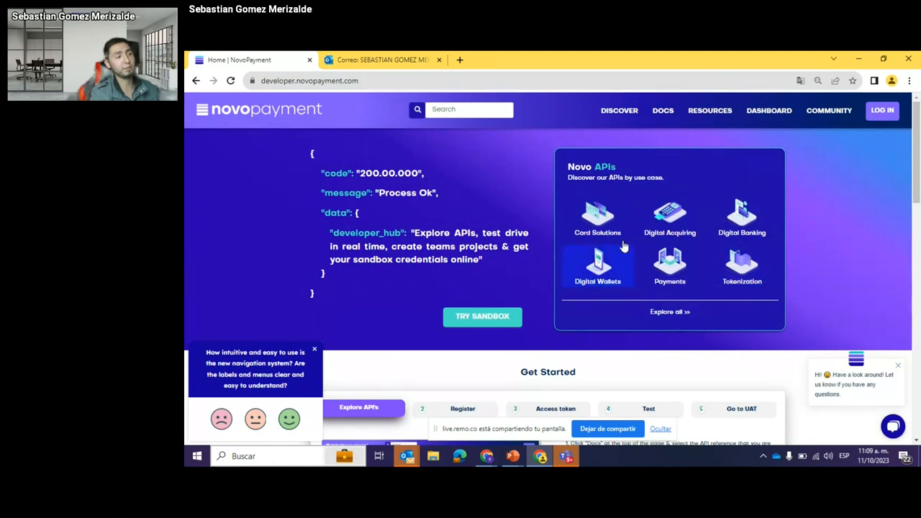
scroll(down, 3)
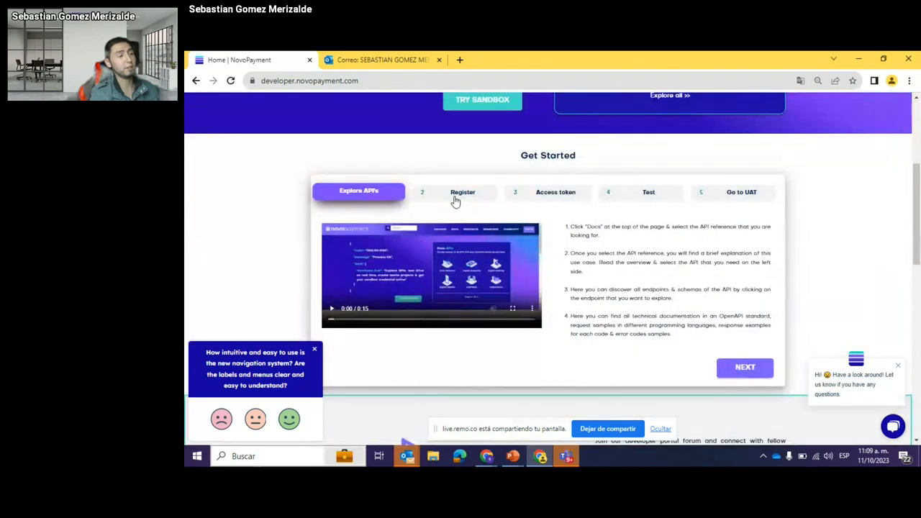
click(462, 193)
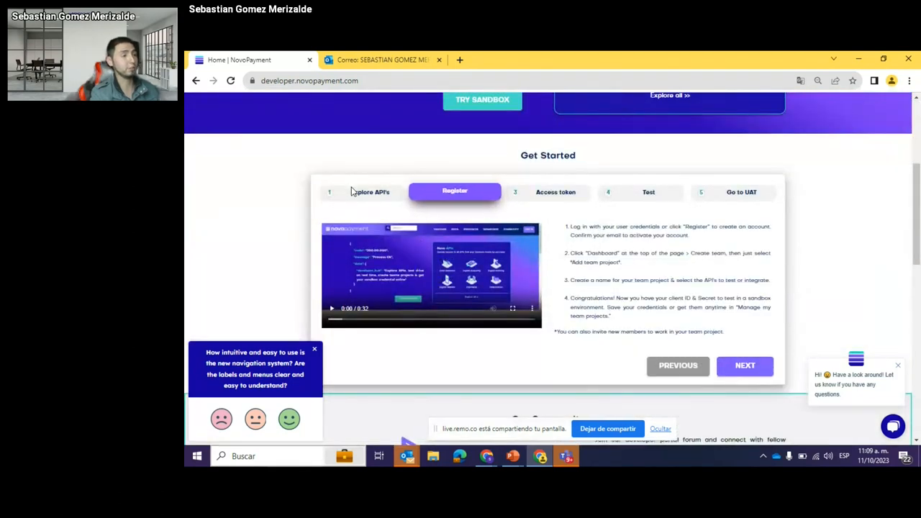
Step: Step the Get Started carousel through Explore APIs to the Access token step
click(368, 192)
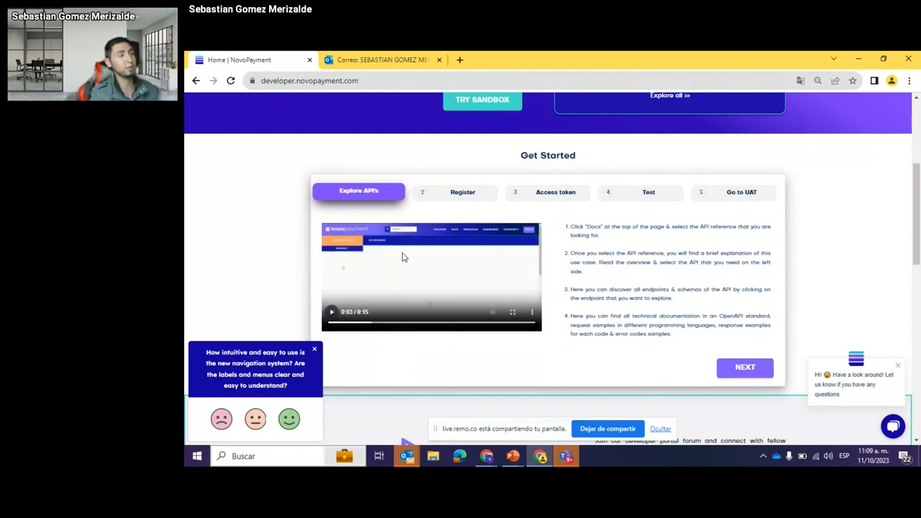
click(461, 193)
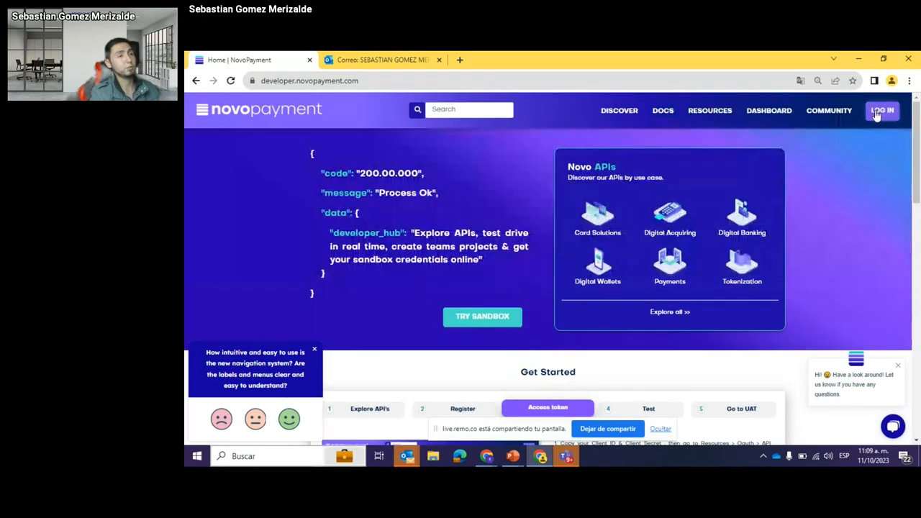
scroll(down, 3)
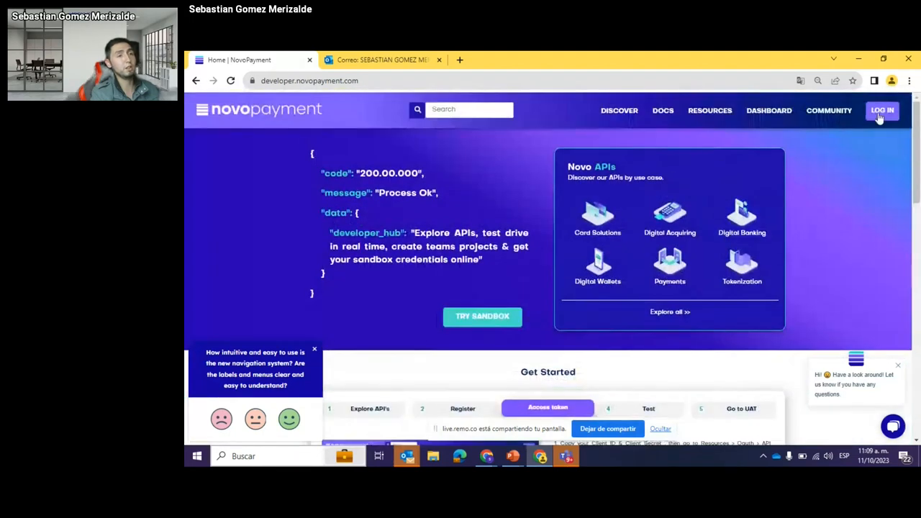
Step: Go from LOG IN to the Register Now form for creating Developer Hub credentials
click(882, 109)
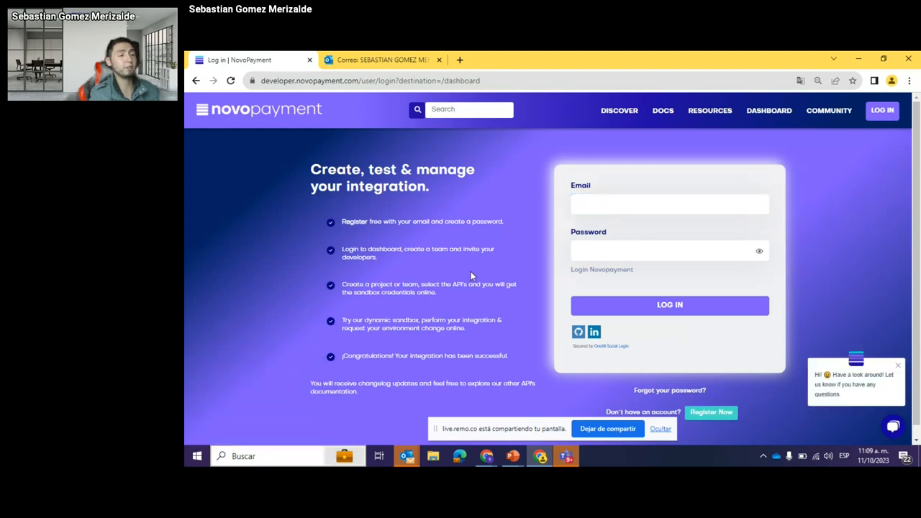
mouse_move(504, 325)
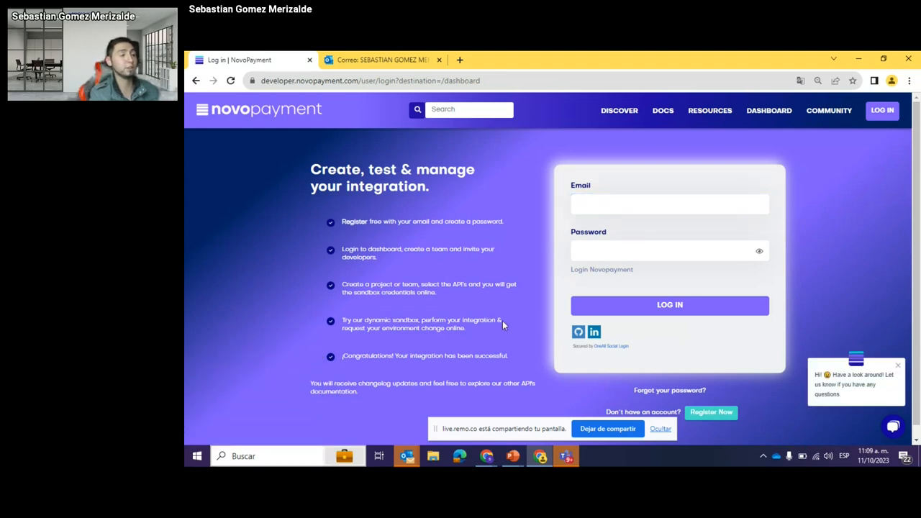
scroll(down, 3)
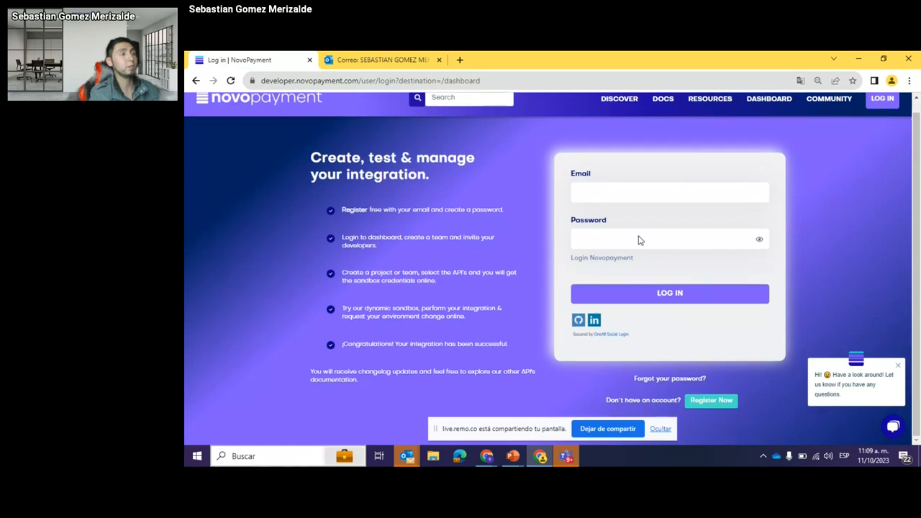
mouse_move(604, 258)
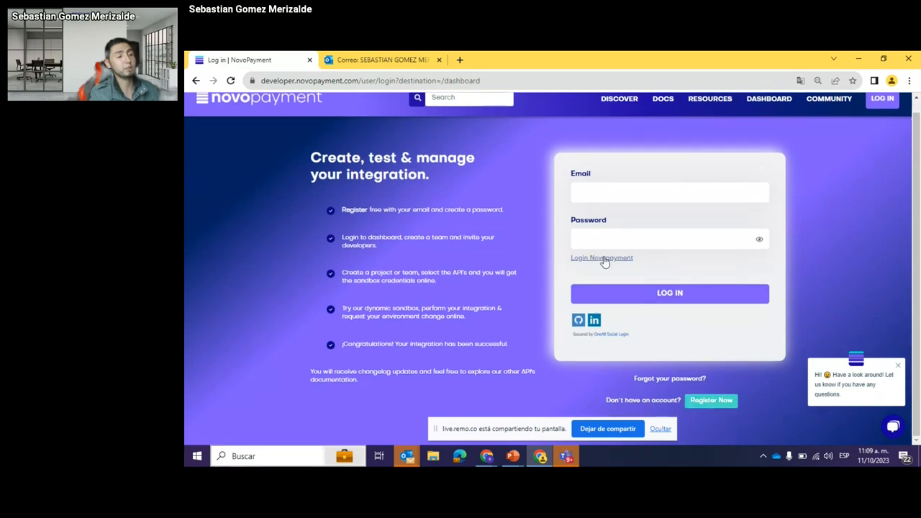
mouse_move(561, 269)
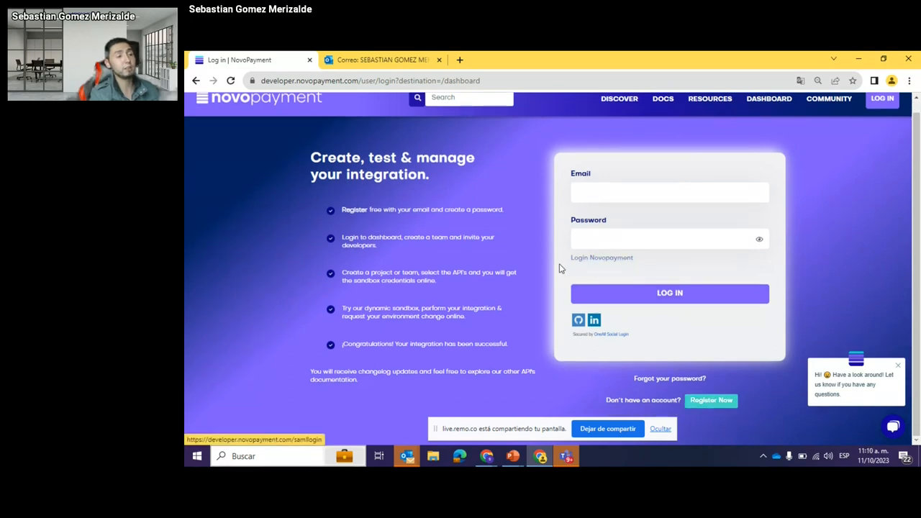
mouse_move(607, 270)
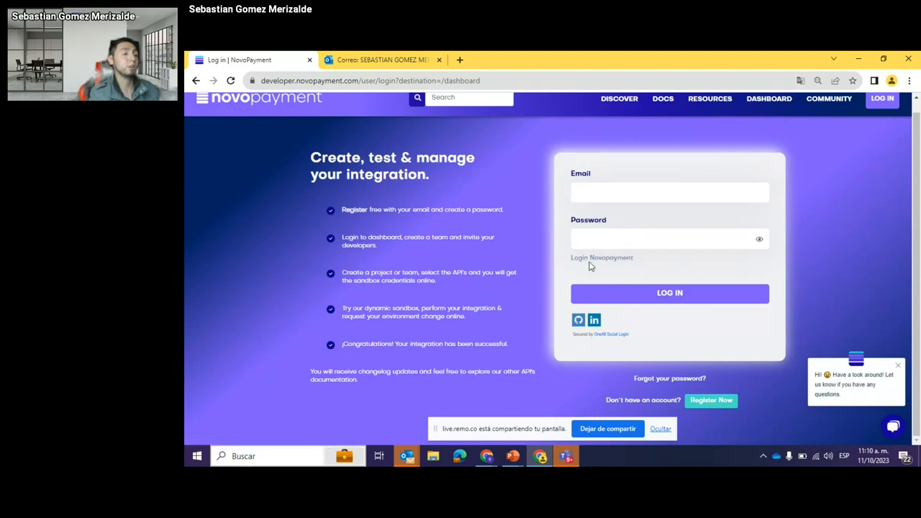
mouse_move(597, 274)
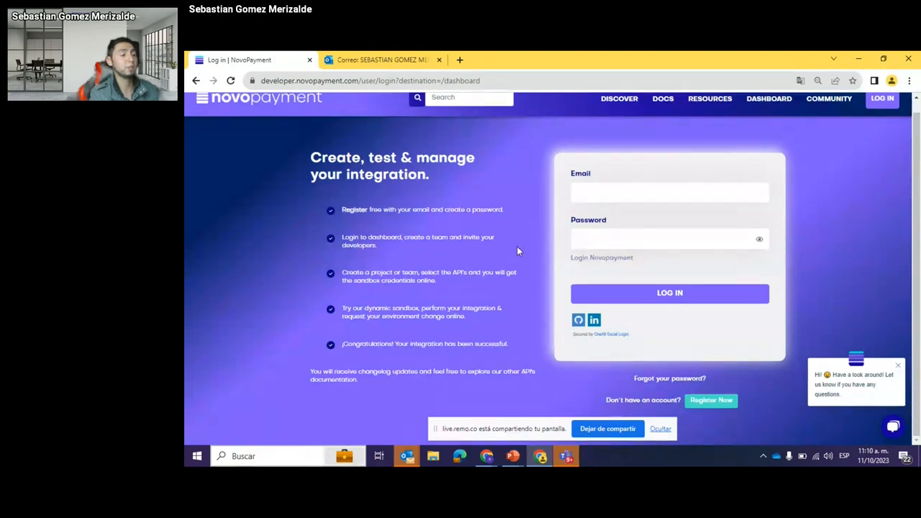
mouse_move(711, 400)
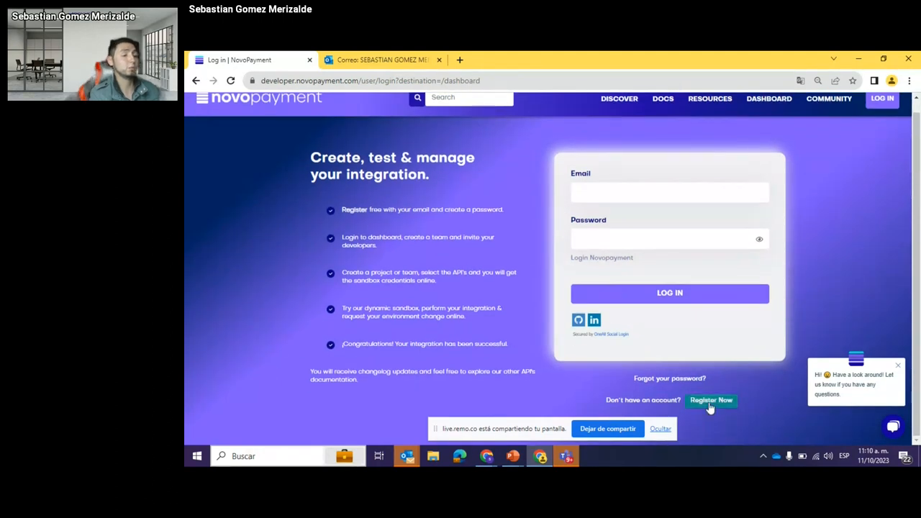
click(711, 400)
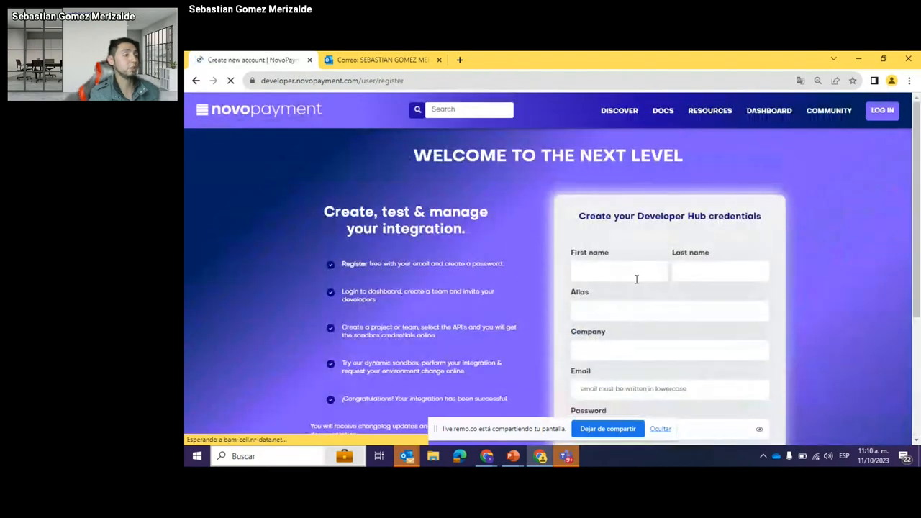
Step: Fill in the registration form name, email and password fields
text(sebasti)
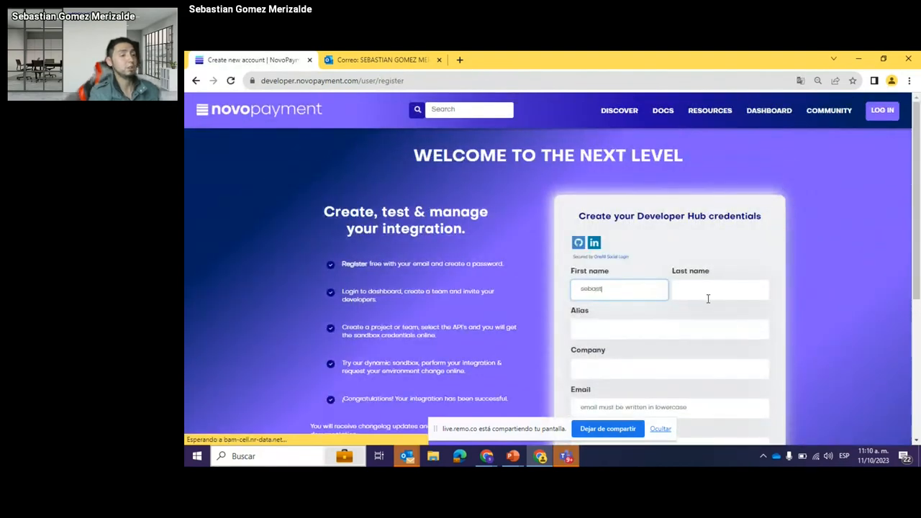
text(gom)
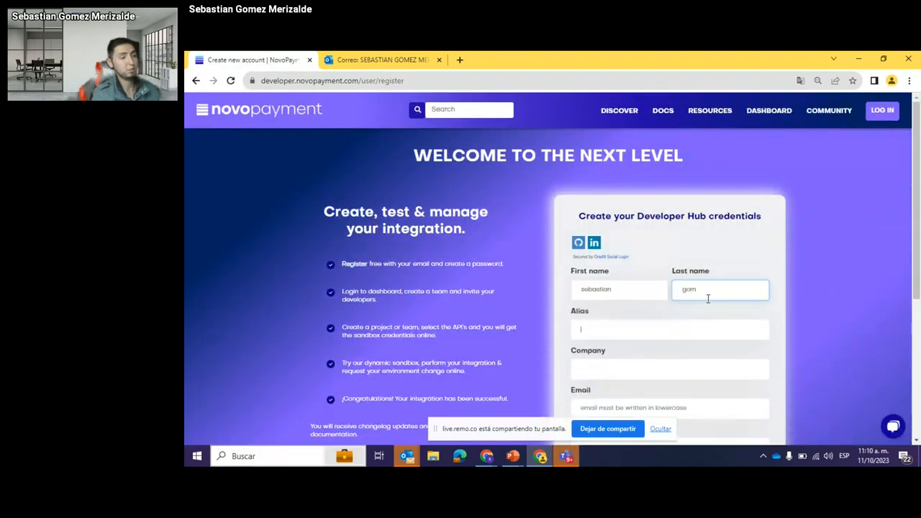
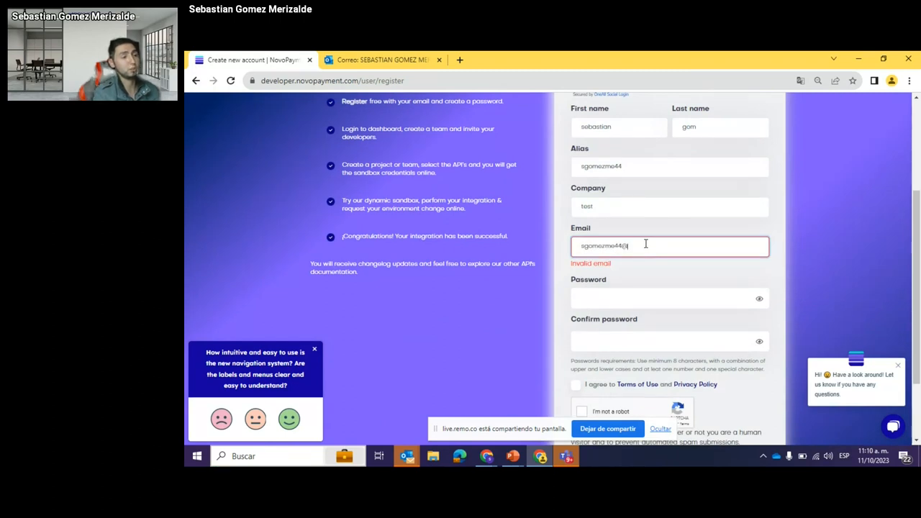
text(universidadean.edu.co)
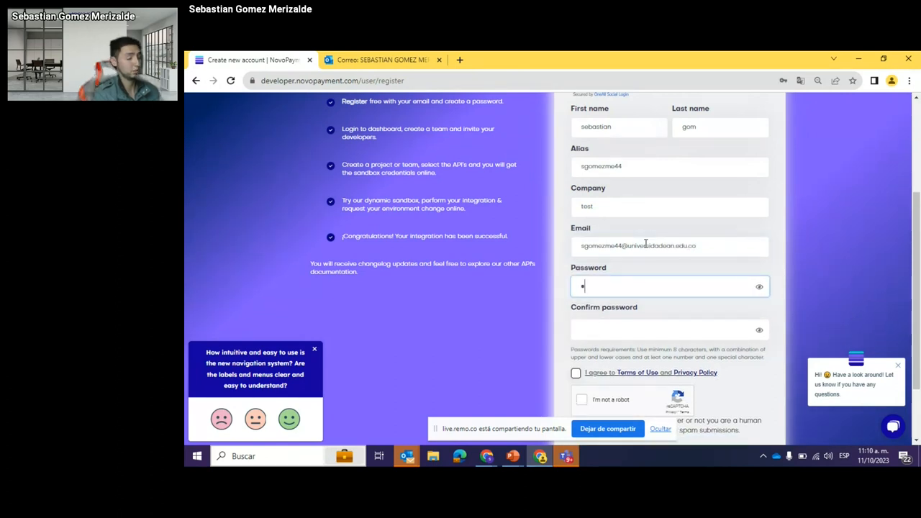
Step: Confirm the password, pass the reCAPTCHA and submit the new developer account
click(669, 330)
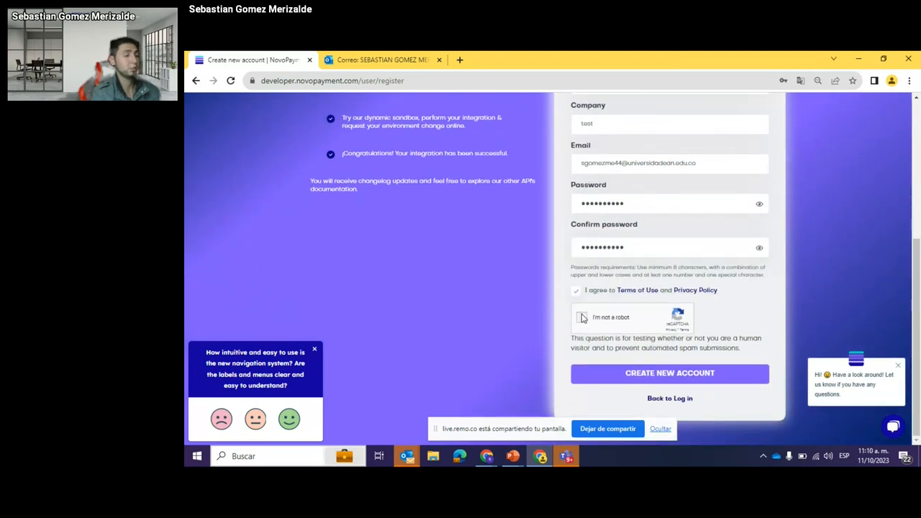
click(583, 318)
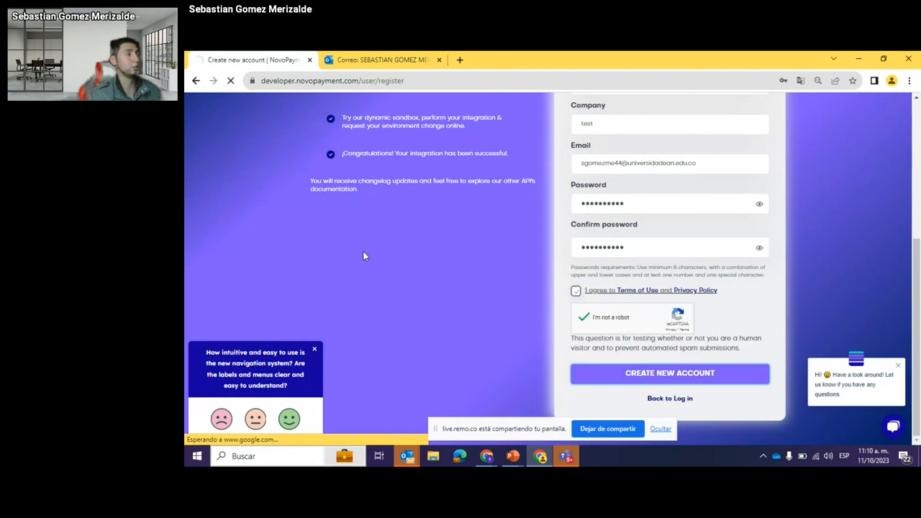
click(670, 397)
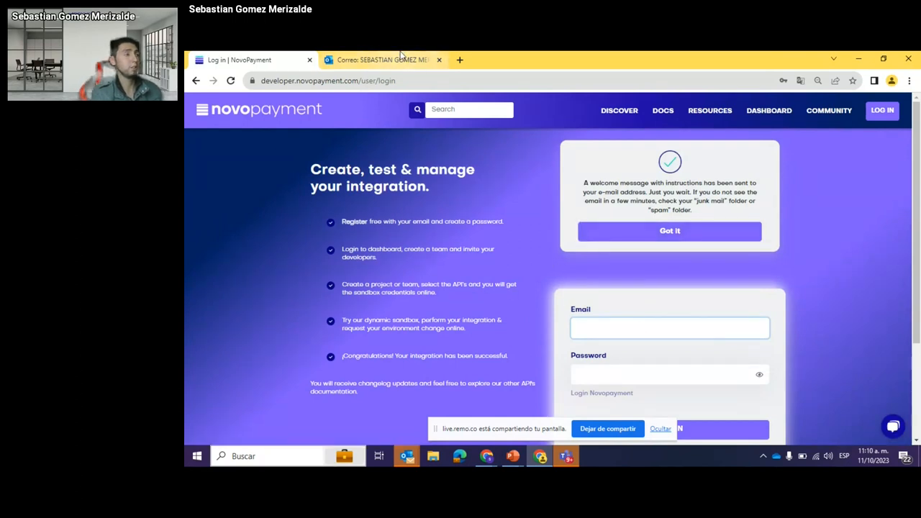
Step: In Outlook, follow the 'Click here' link in the NovoPayment account-details email
click(382, 59)
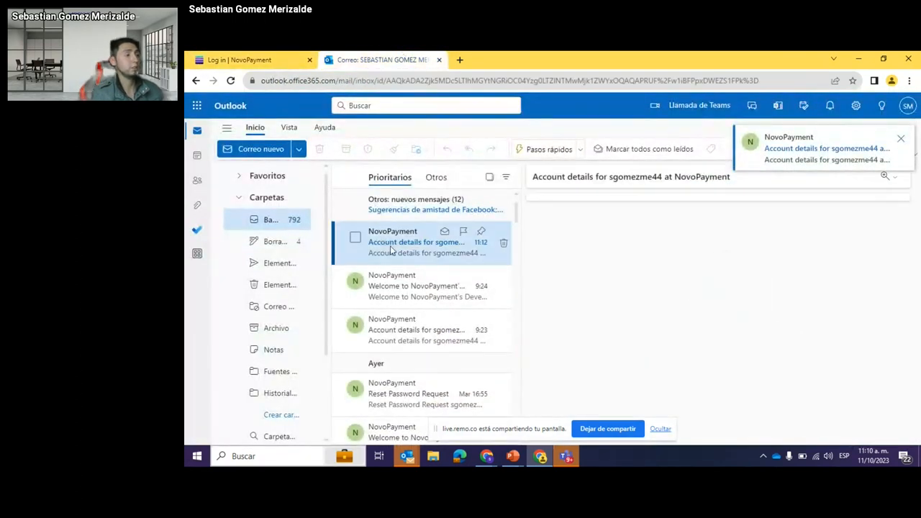
scroll(down, 3)
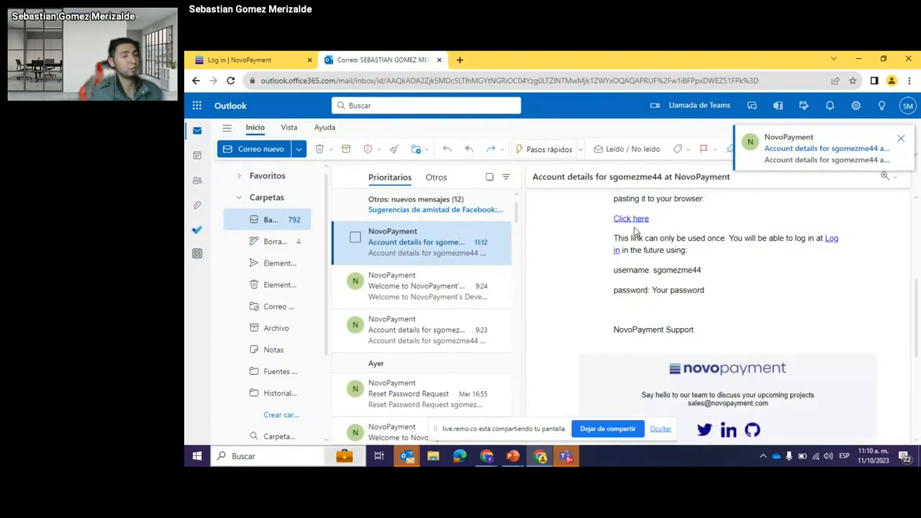
click(630, 219)
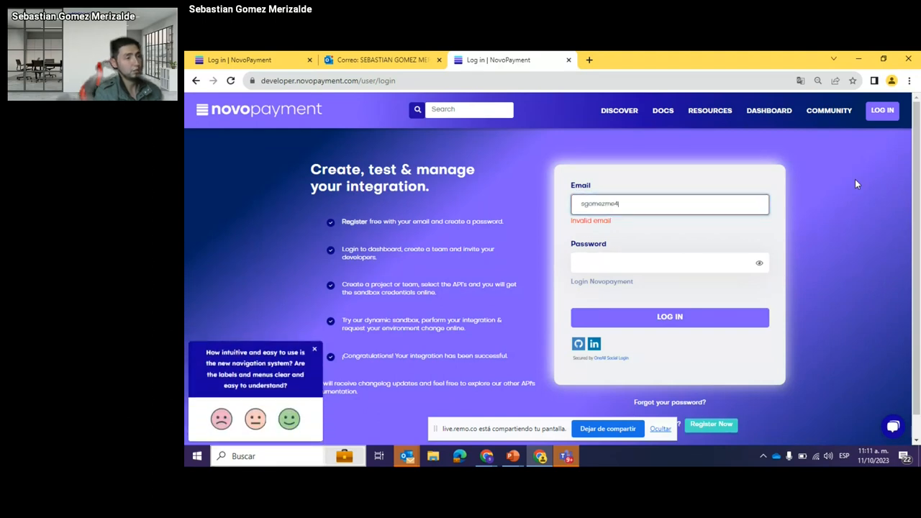
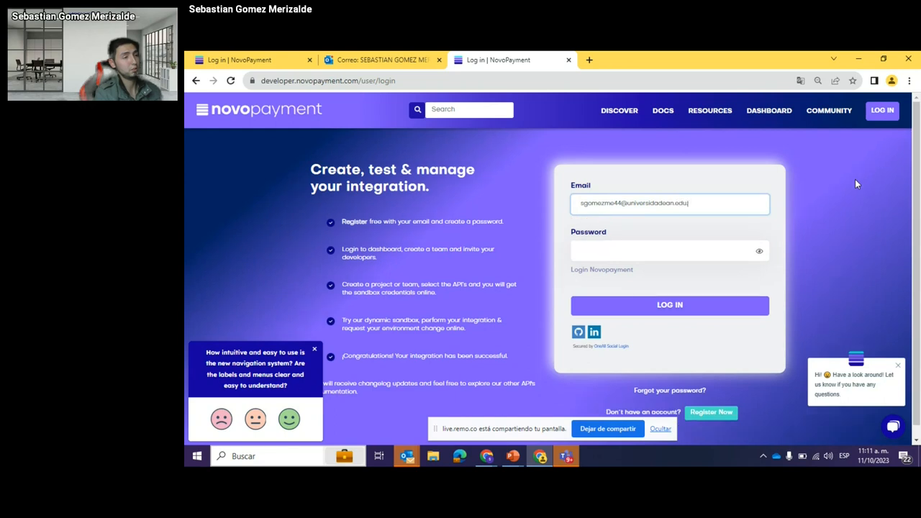
Step: Log in to the Developer Hub with the new email and password
text(••••••••)
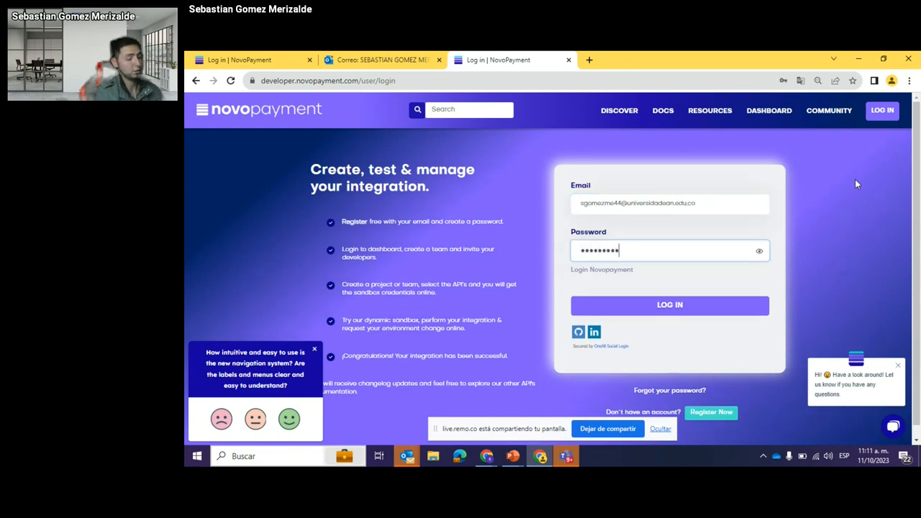
click(769, 110)
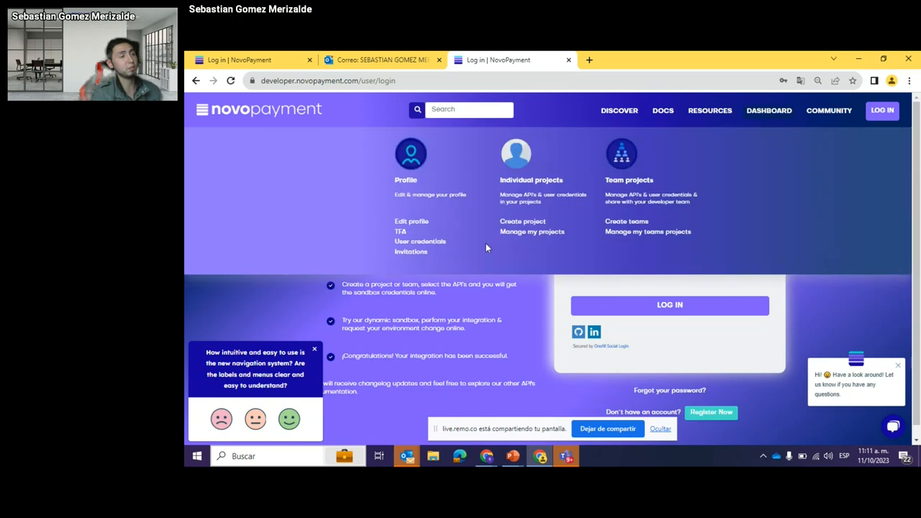
mouse_move(518, 236)
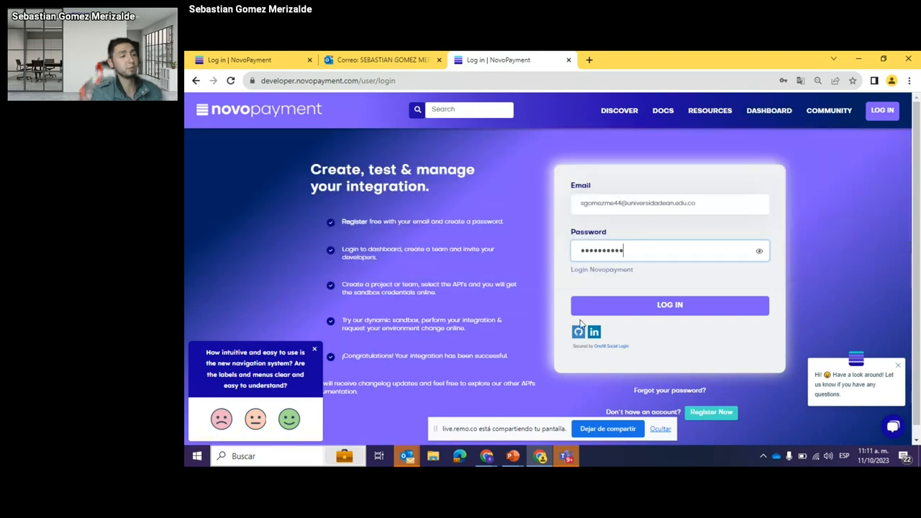
mouse_move(685, 295)
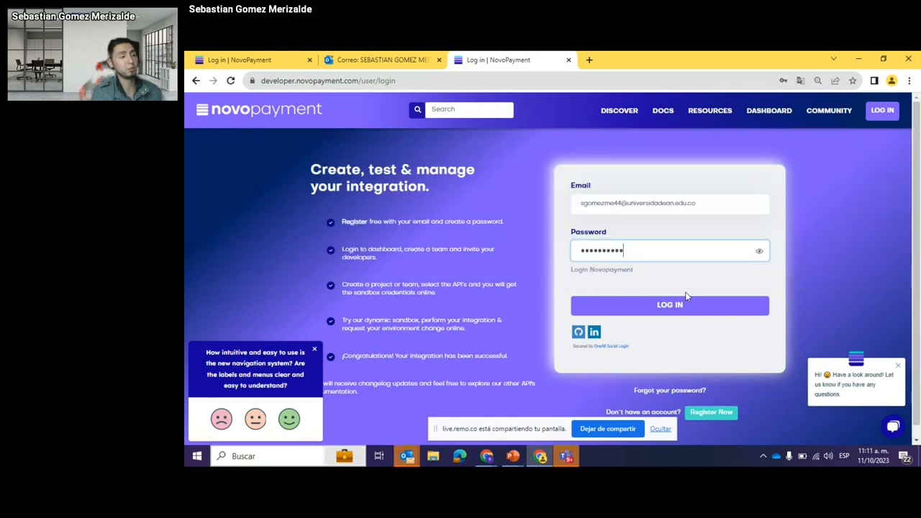
click(669, 305)
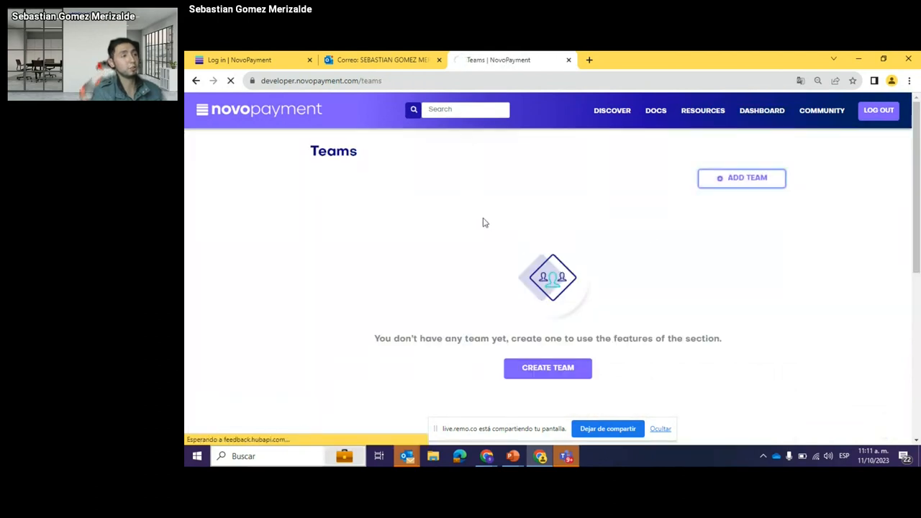
Step: Create a team named devportalawardstest and open its projects page
click(741, 178)
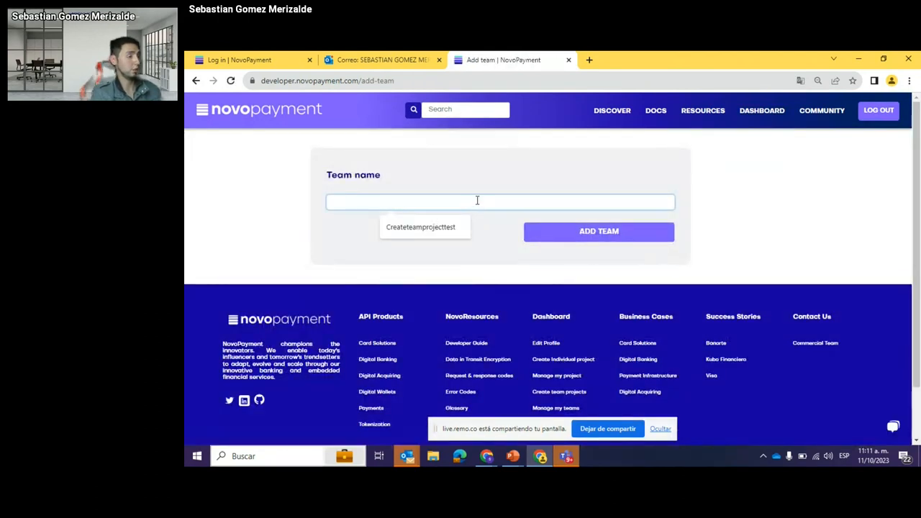
text(devportalawardstest)
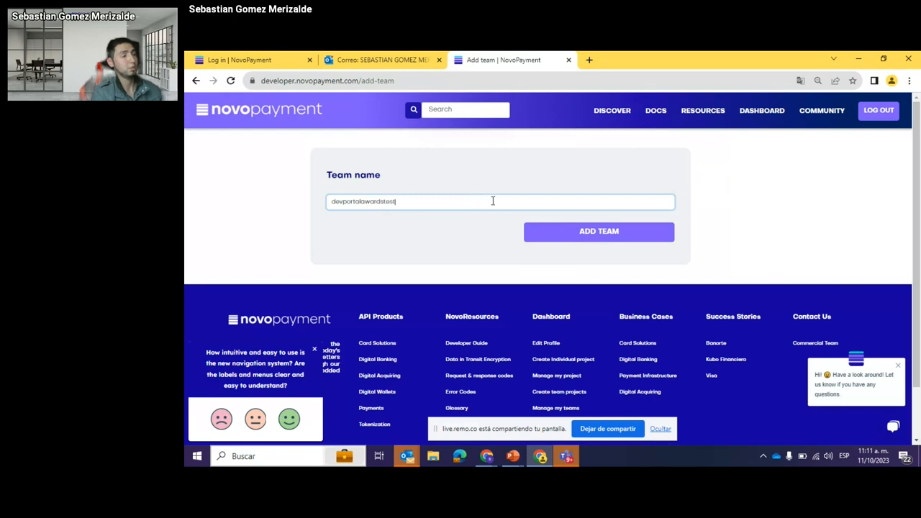
click(598, 231)
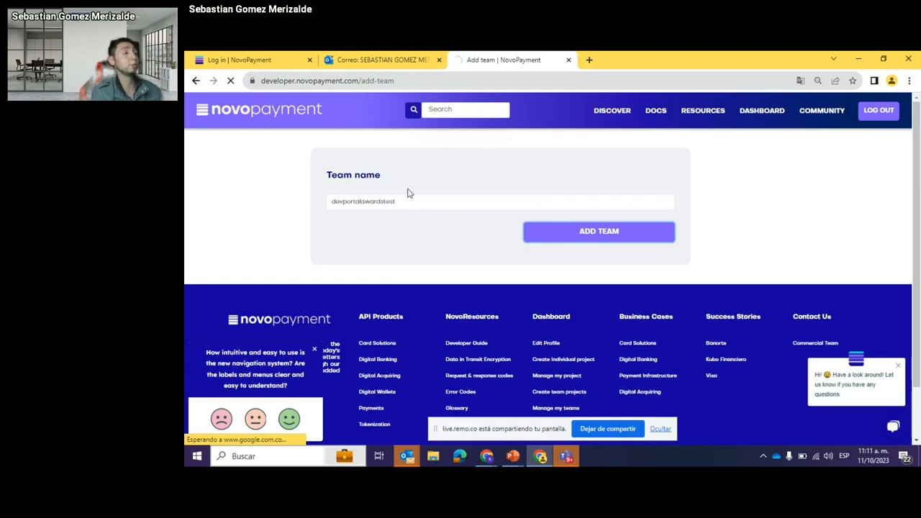
click(598, 230)
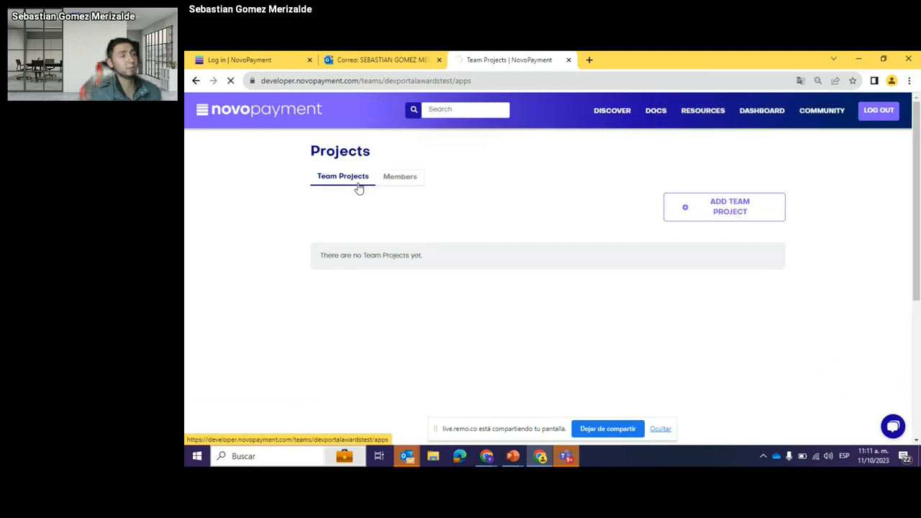
Step: Check the team's Members list, then start adding a new team project
click(400, 177)
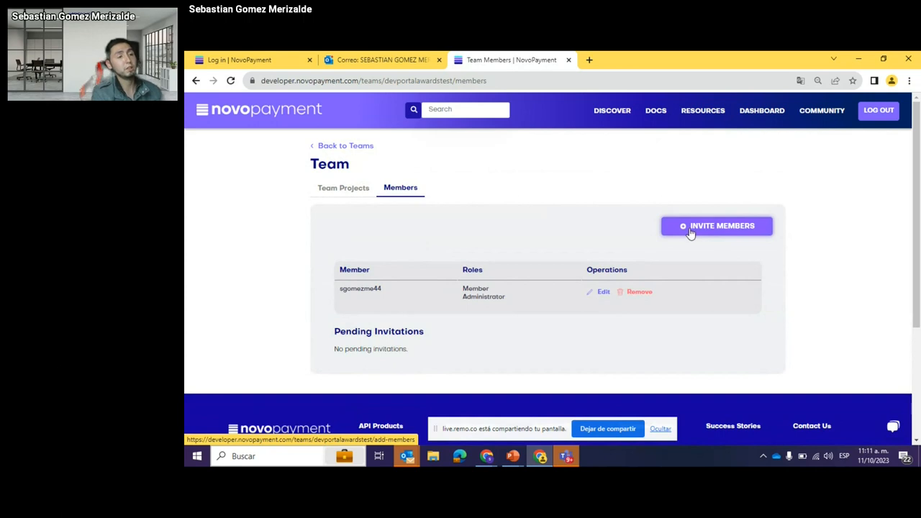
click(716, 224)
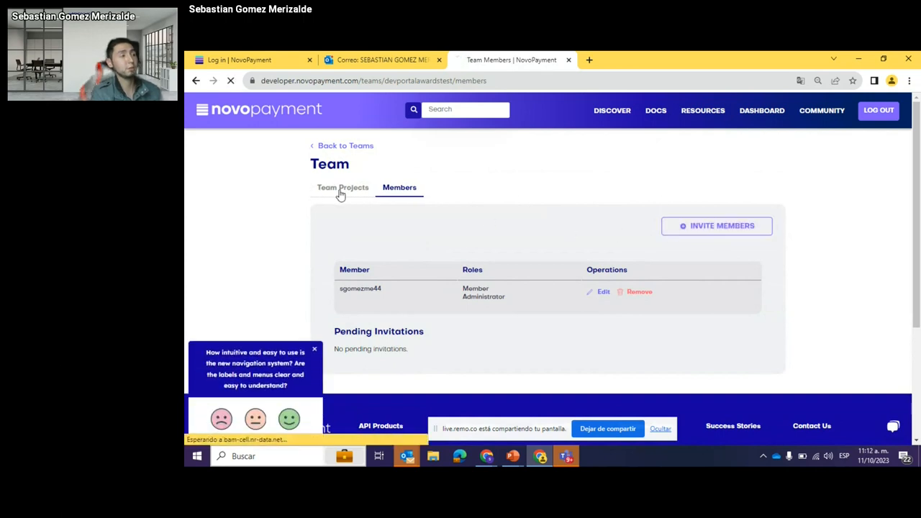
click(342, 187)
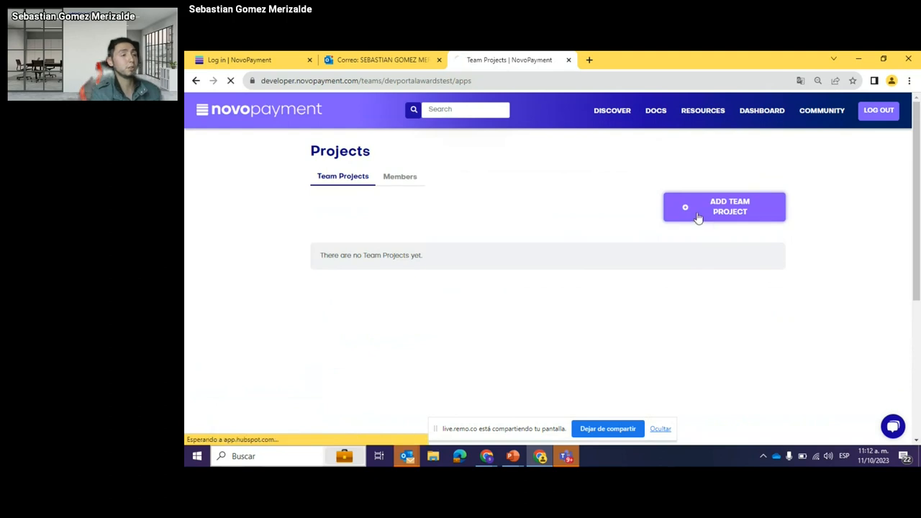
click(725, 207)
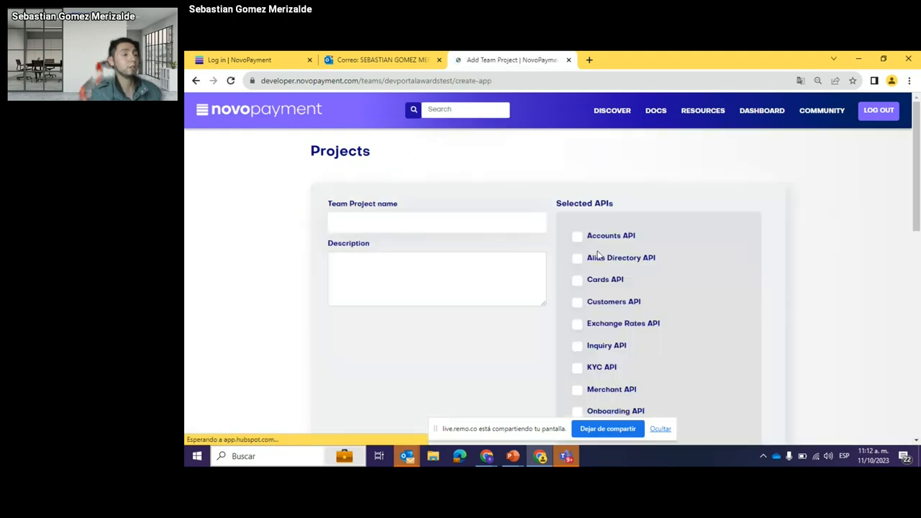
Step: Name the new team project 'testproject' and add it, showing the creation success message
click(438, 222)
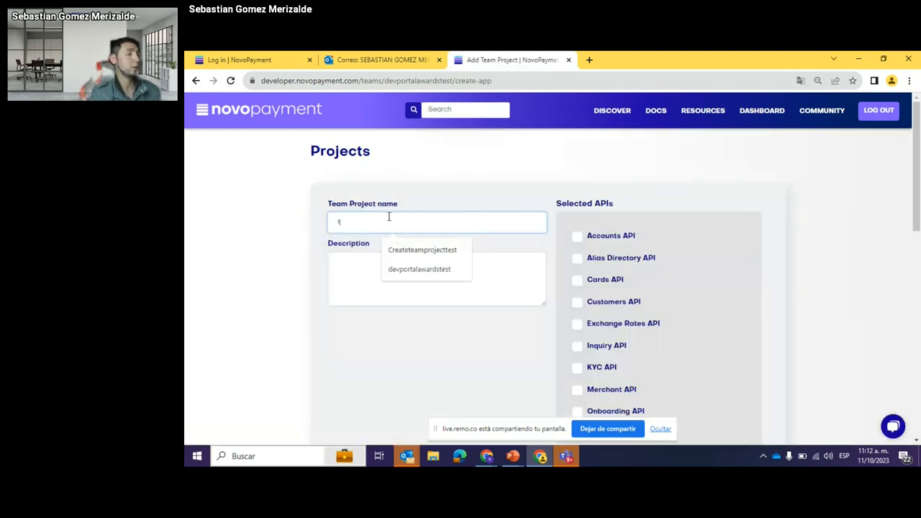
scroll(down, 3)
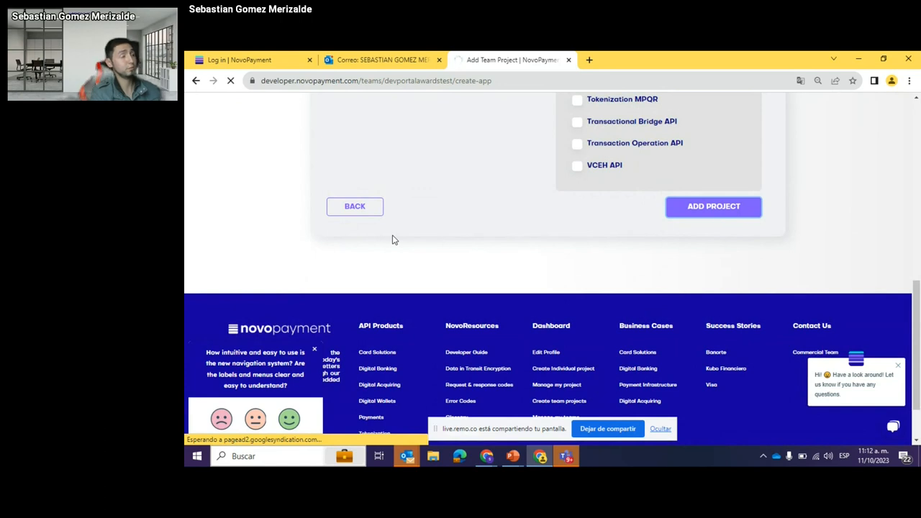
click(714, 207)
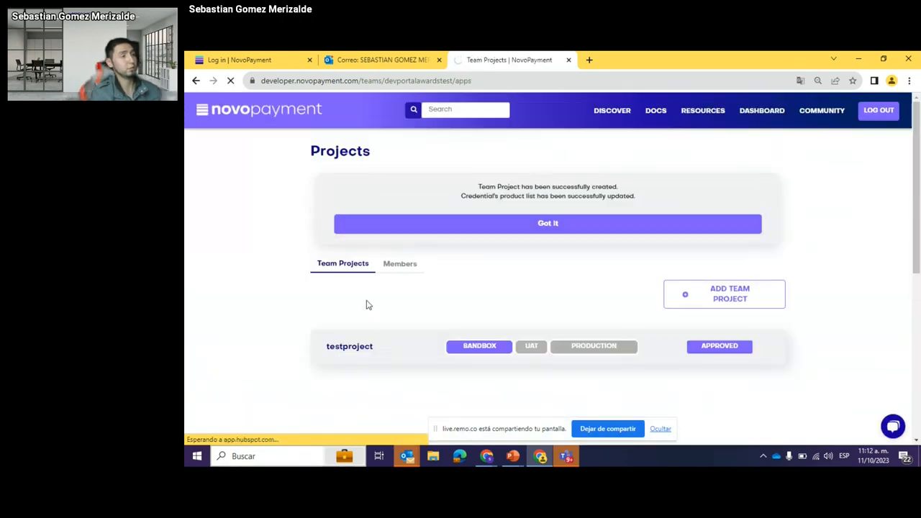
Step: View testproject's sandbox Client Id and Secret, then reach the Explore API's & Guides guide
click(350, 346)
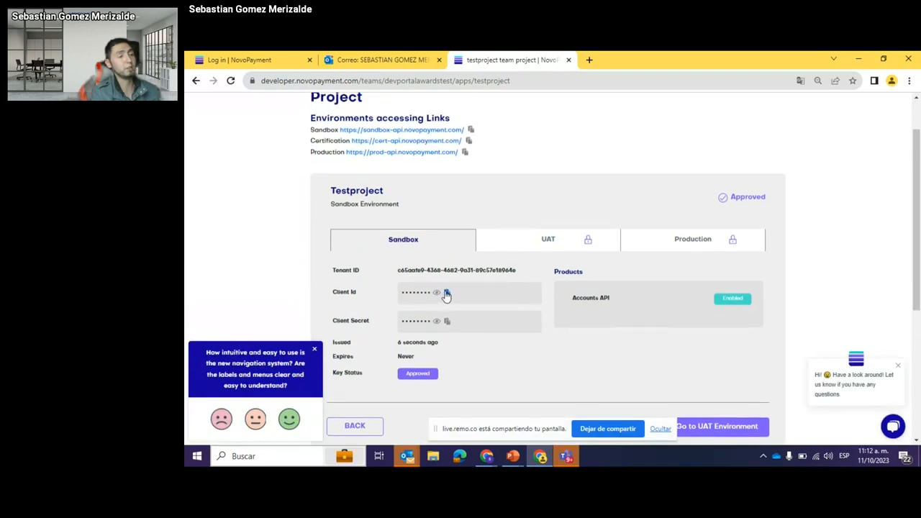
scroll(down, 3)
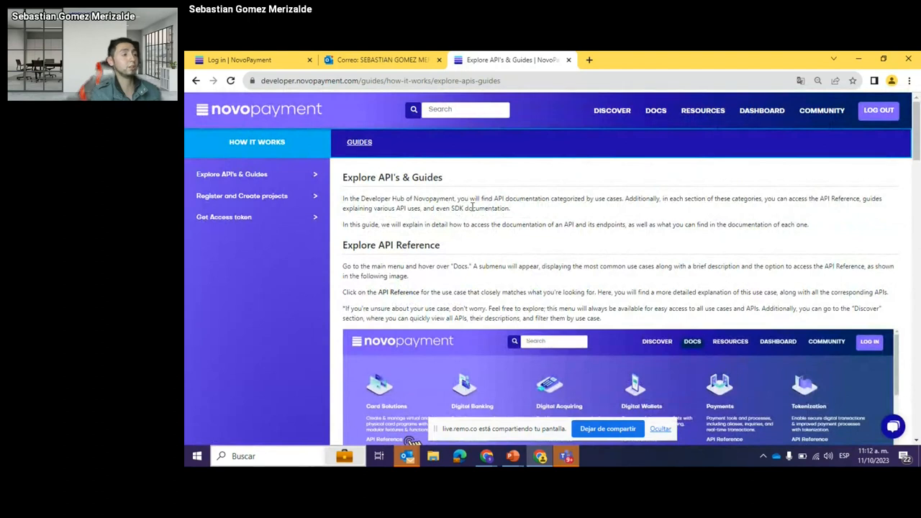
scroll(down, 3)
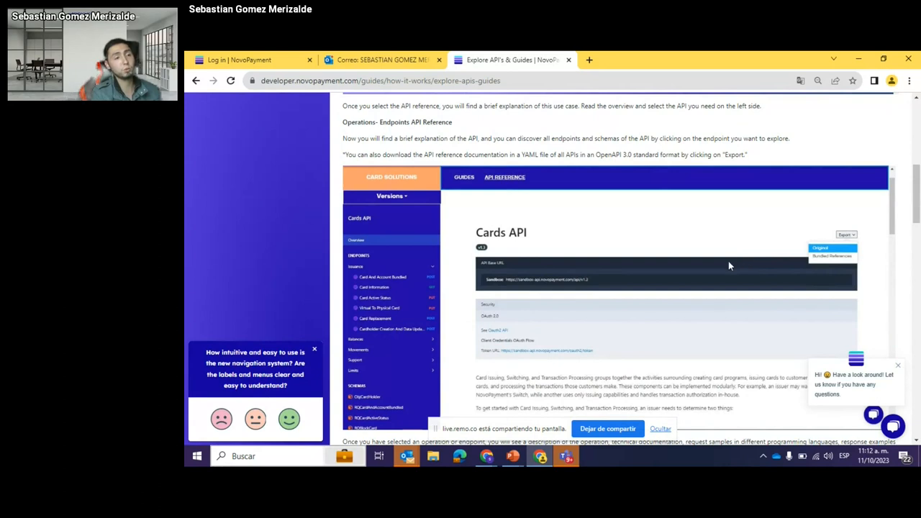
scroll(up, 3)
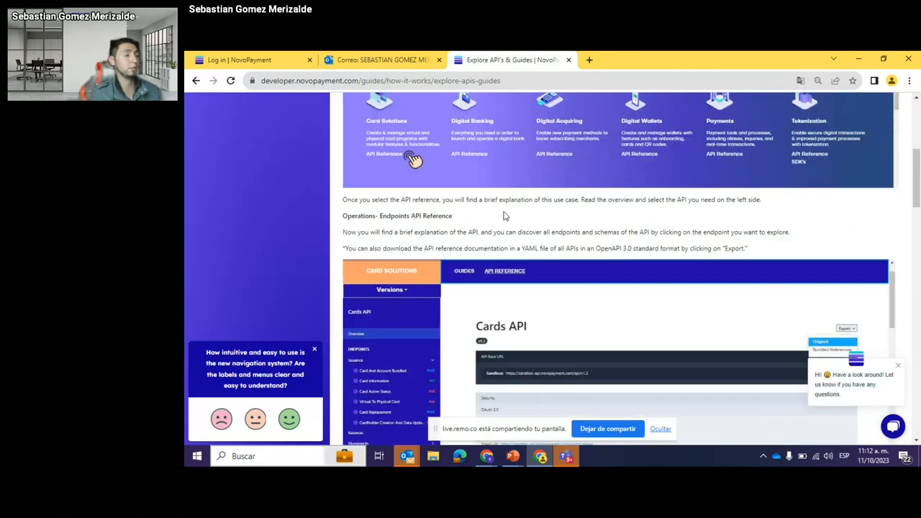
scroll(down, 3)
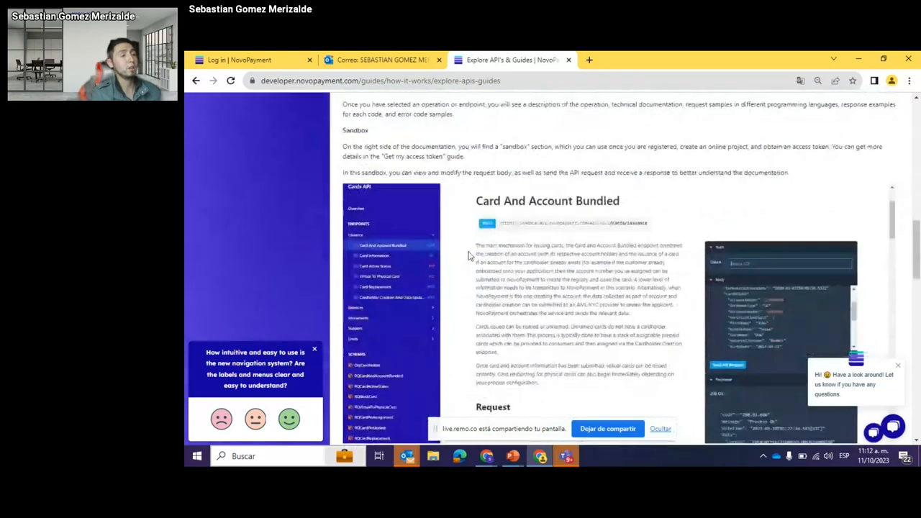
scroll(down, 3)
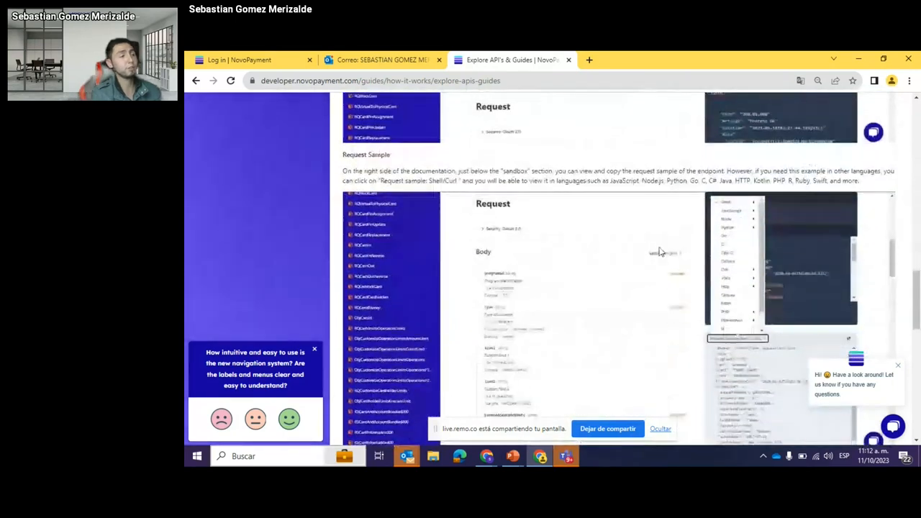
scroll(down, 3)
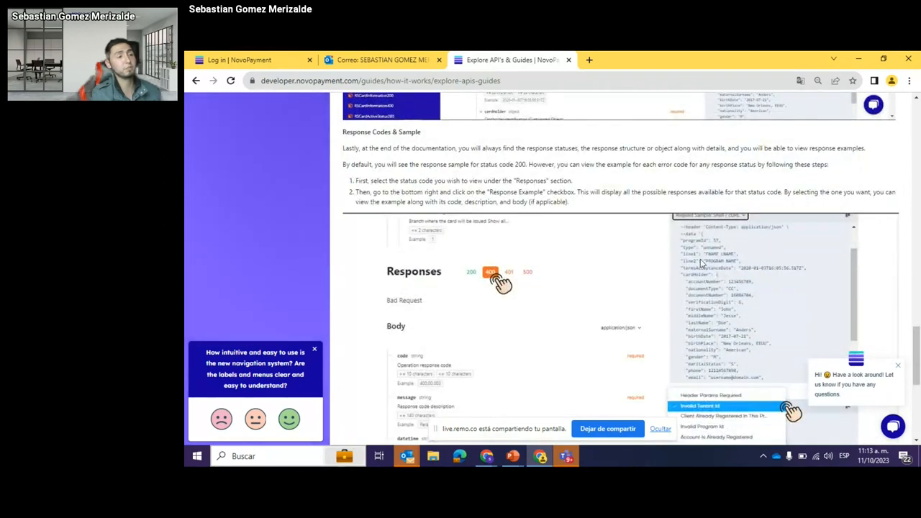
scroll(down, 3)
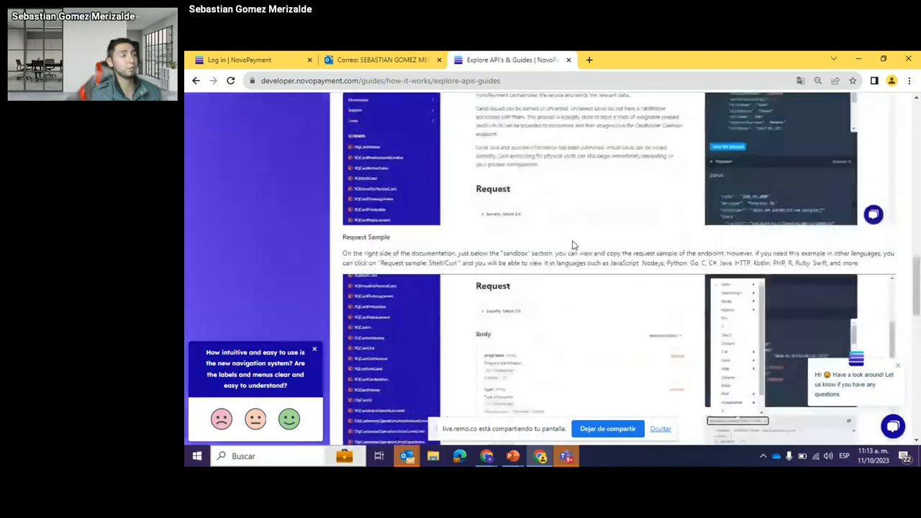
scroll(up, 3)
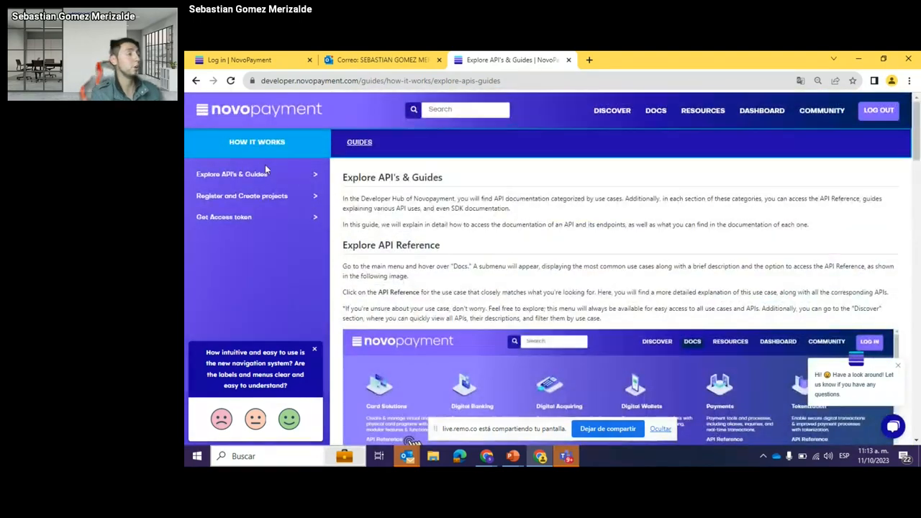
click(224, 216)
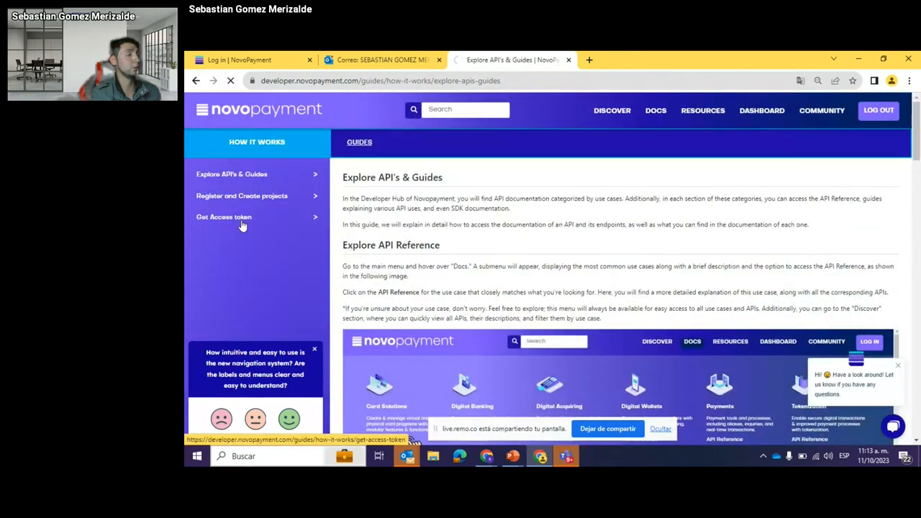
Step: Search the site for 'create project' and open the Register and Create projects result
click(242, 195)
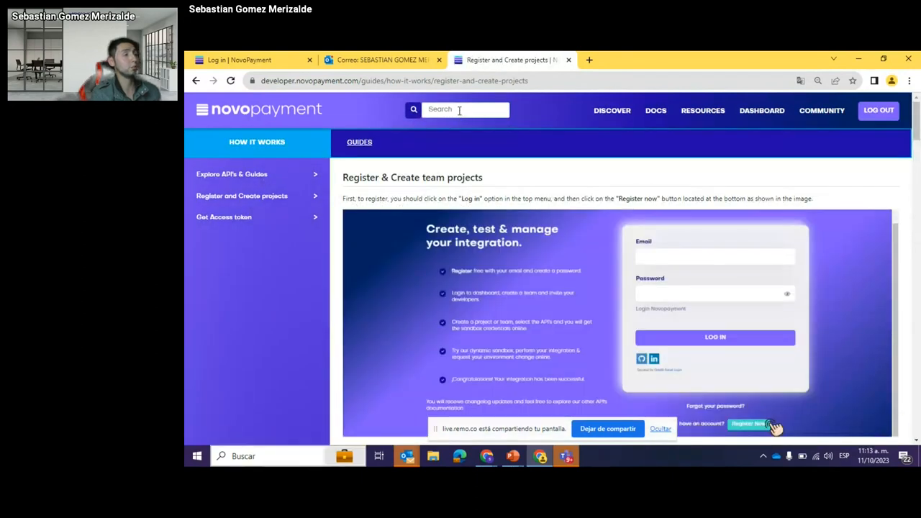
text(create project)
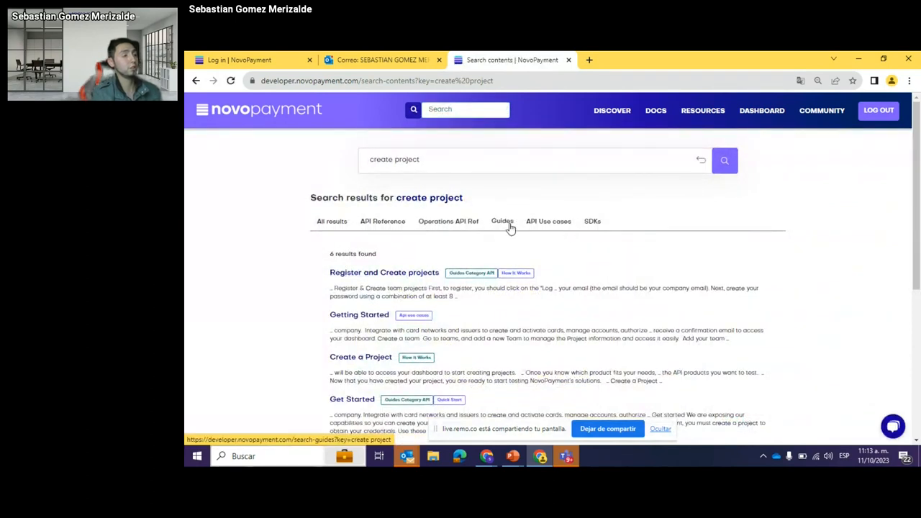
scroll(down, 3)
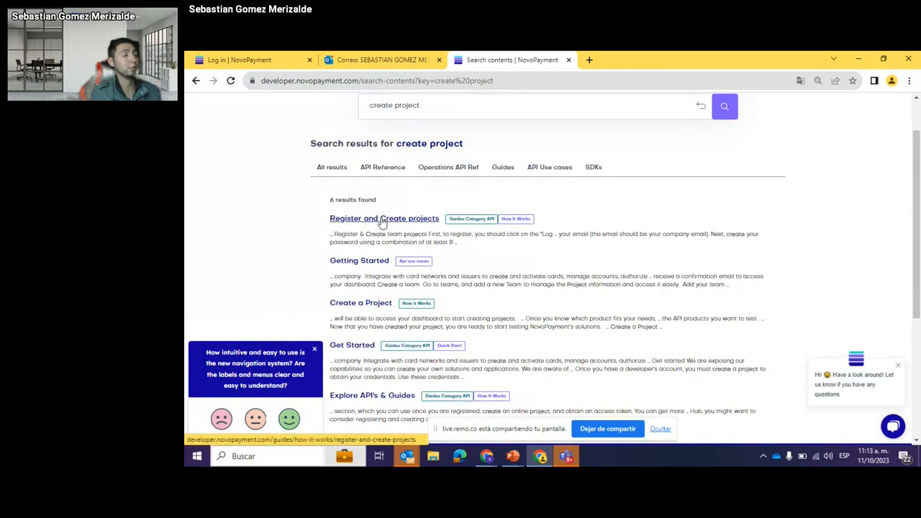
click(383, 219)
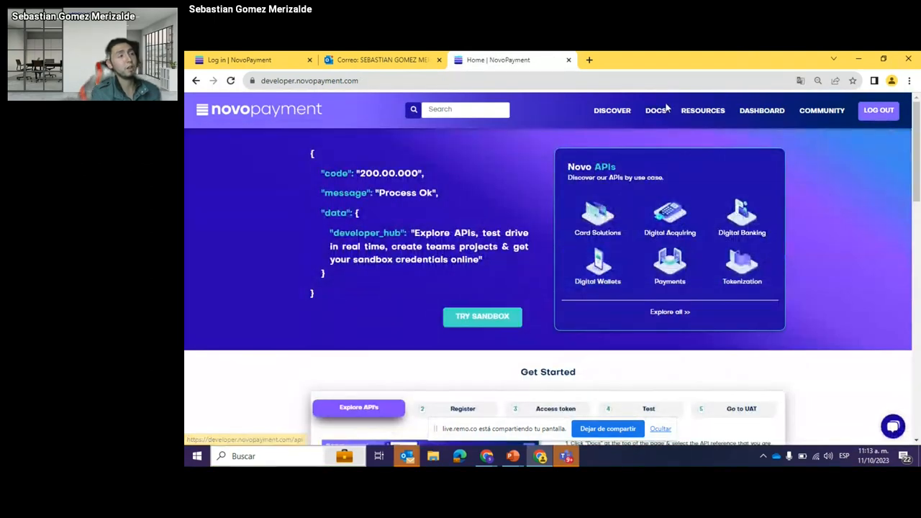
click(657, 110)
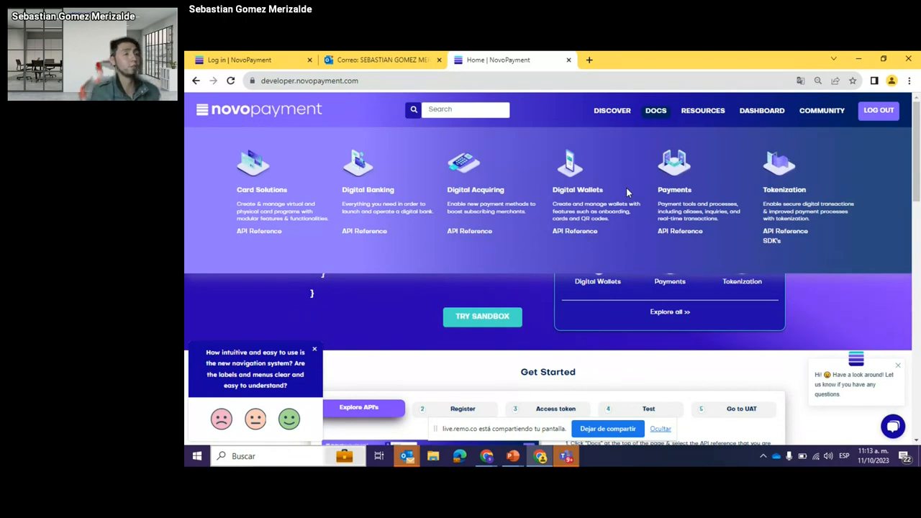
mouse_move(655, 207)
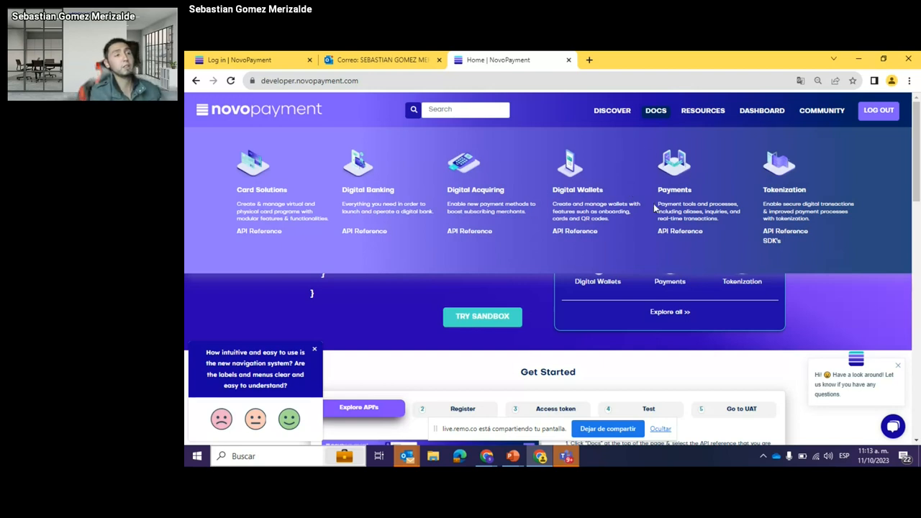
mouse_move(659, 179)
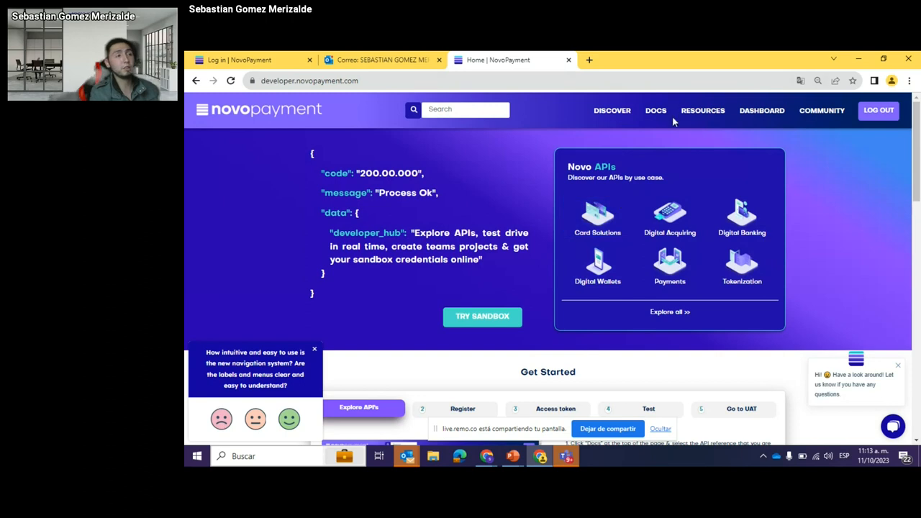
click(656, 110)
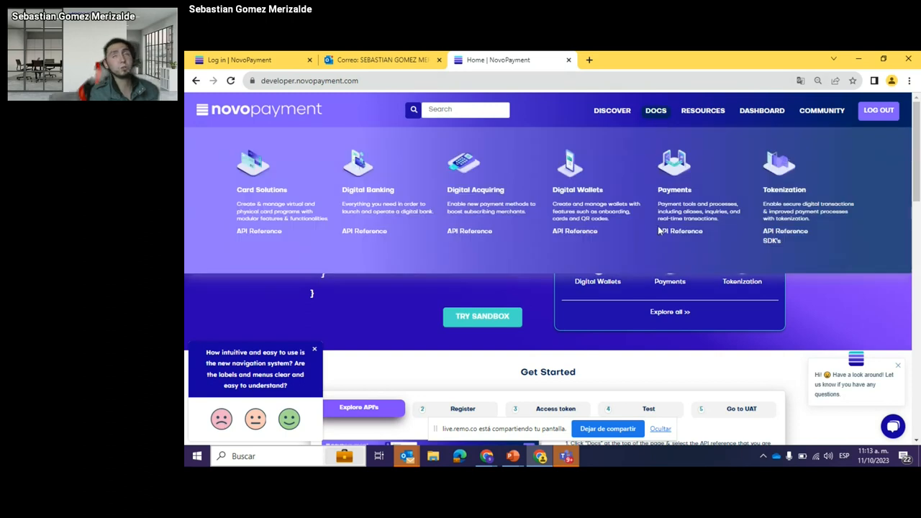
mouse_move(760, 228)
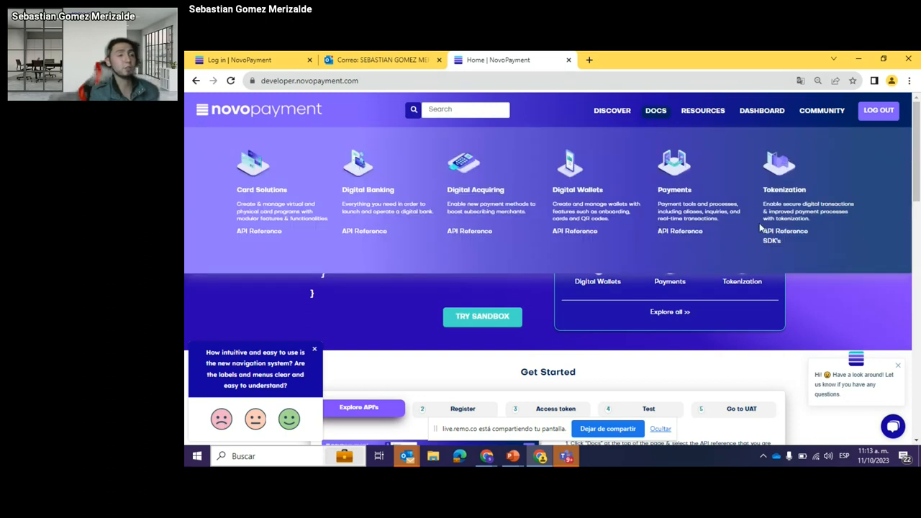
mouse_move(739, 239)
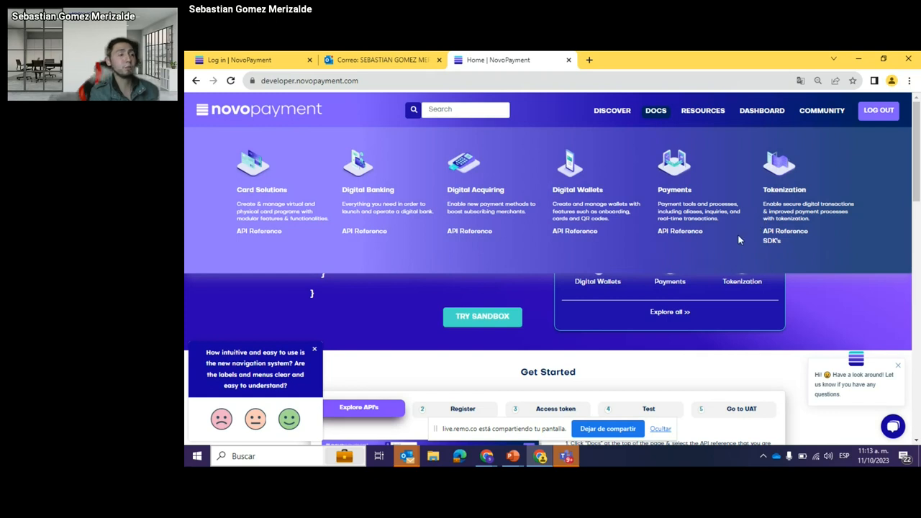
mouse_move(512, 247)
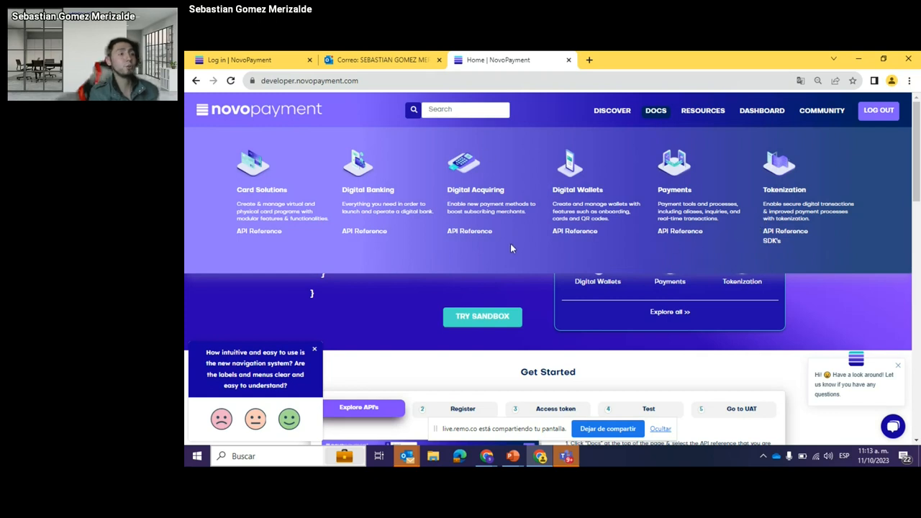
mouse_move(541, 270)
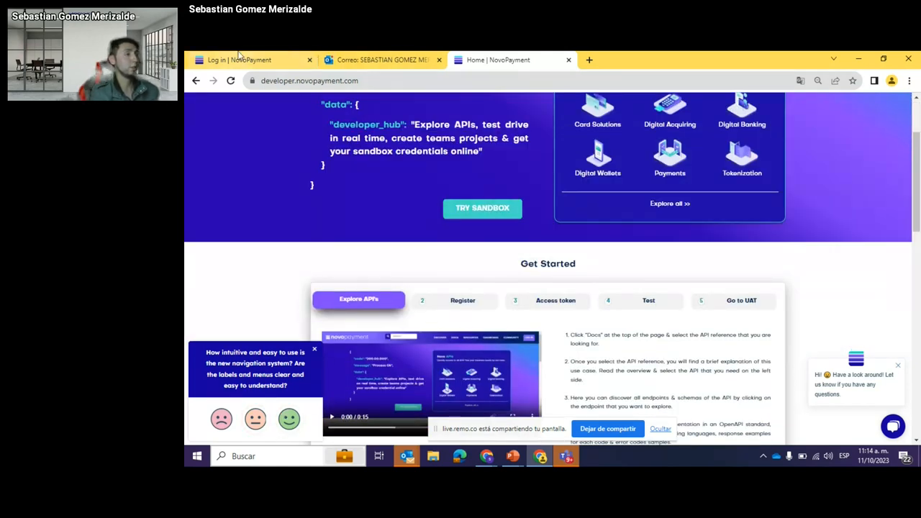
mouse_move(491, 181)
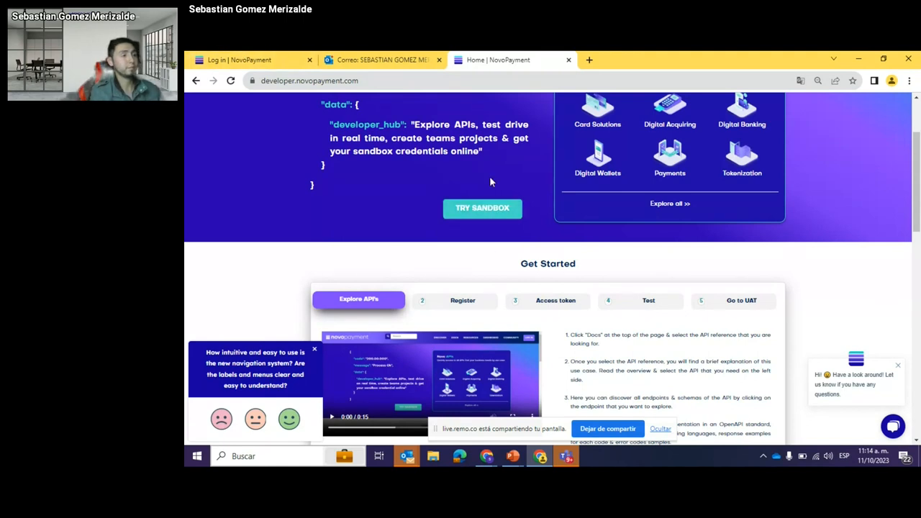